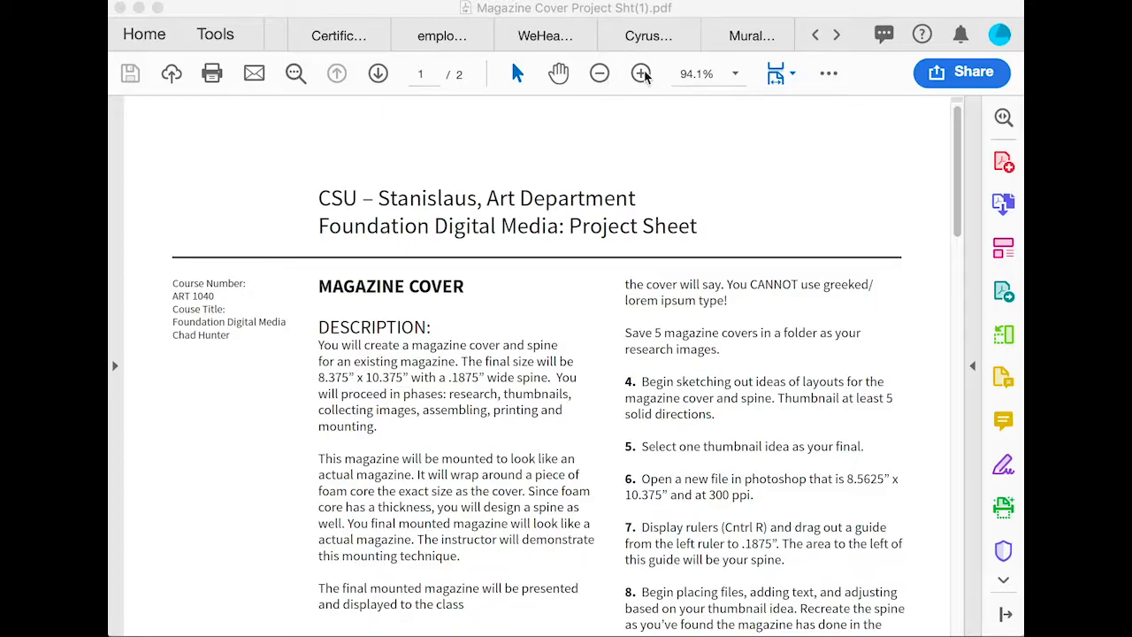
- Zoom the project sheet to 125% and read down through its description
click(640, 74)
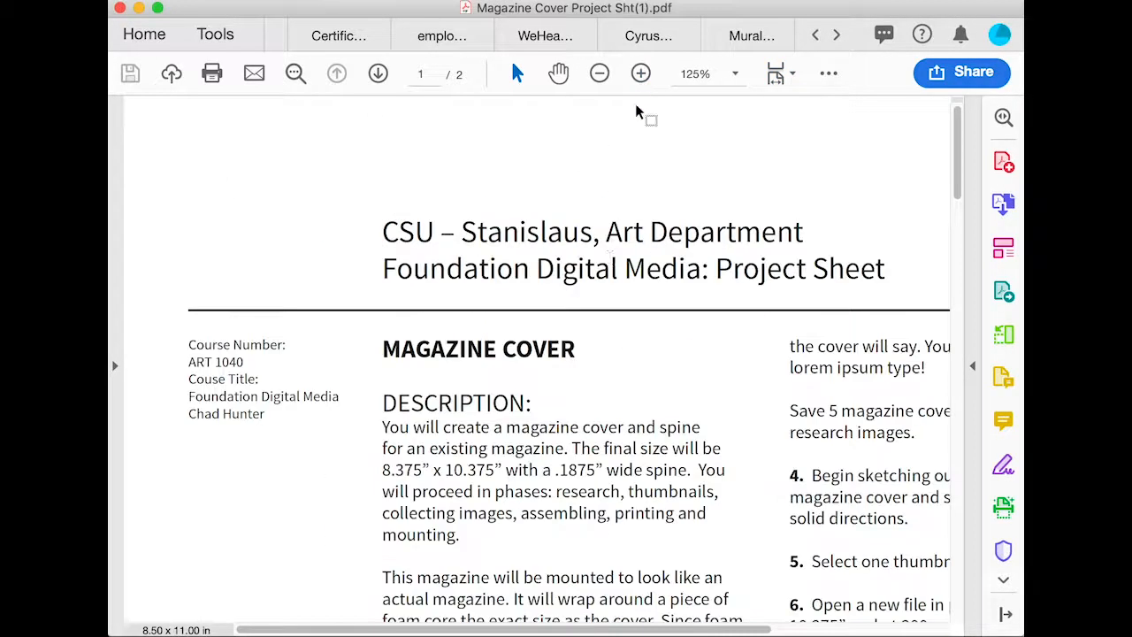
scroll(down, 3)
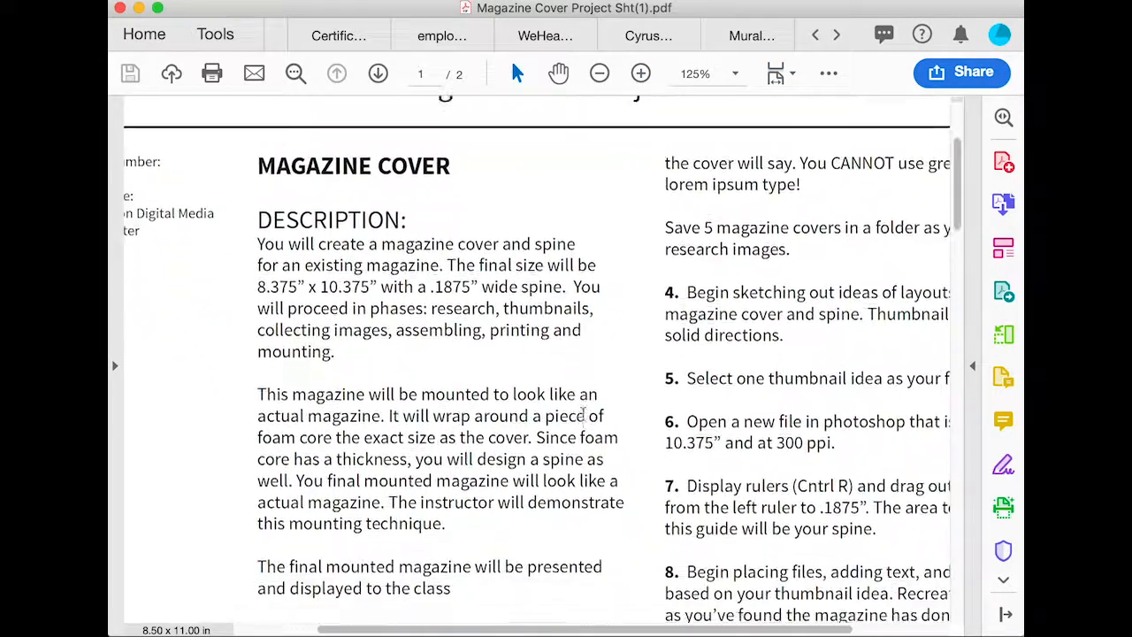
scroll(down, 3)
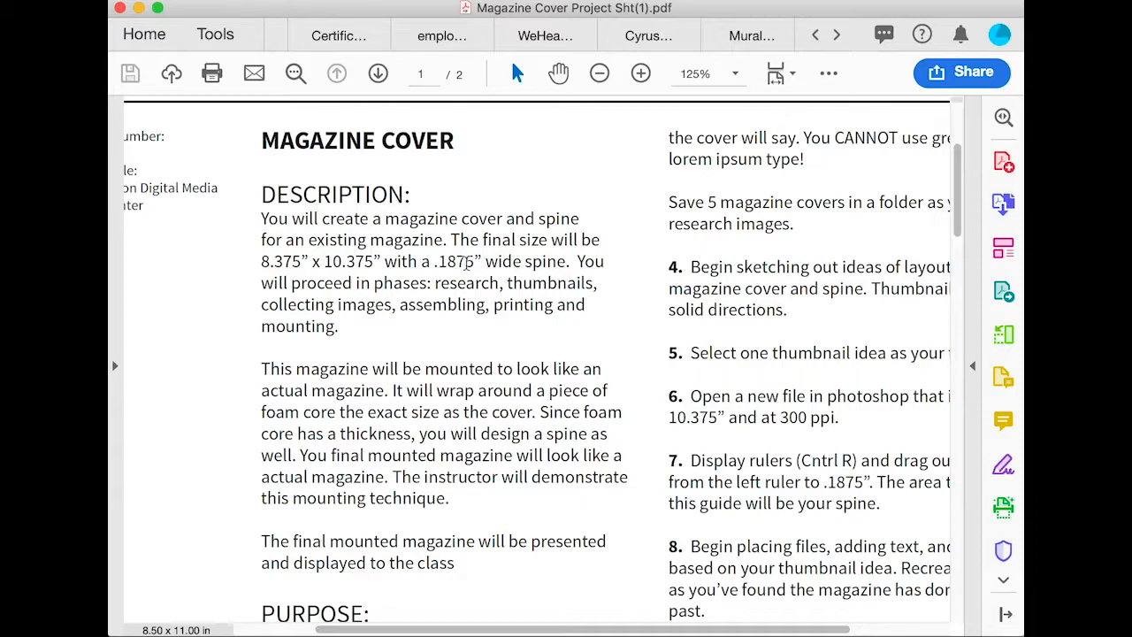
scroll(down, 3)
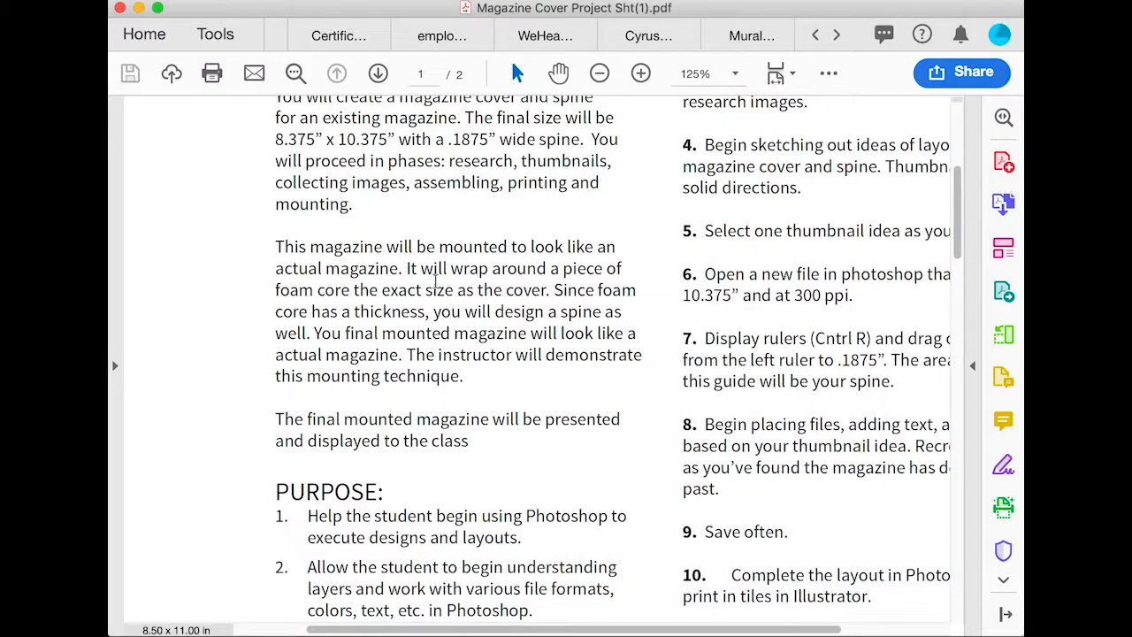
- Highlight the sentences about mounting on foam core with a spine, then continue to the process steps
drag(441, 246, 399, 269)
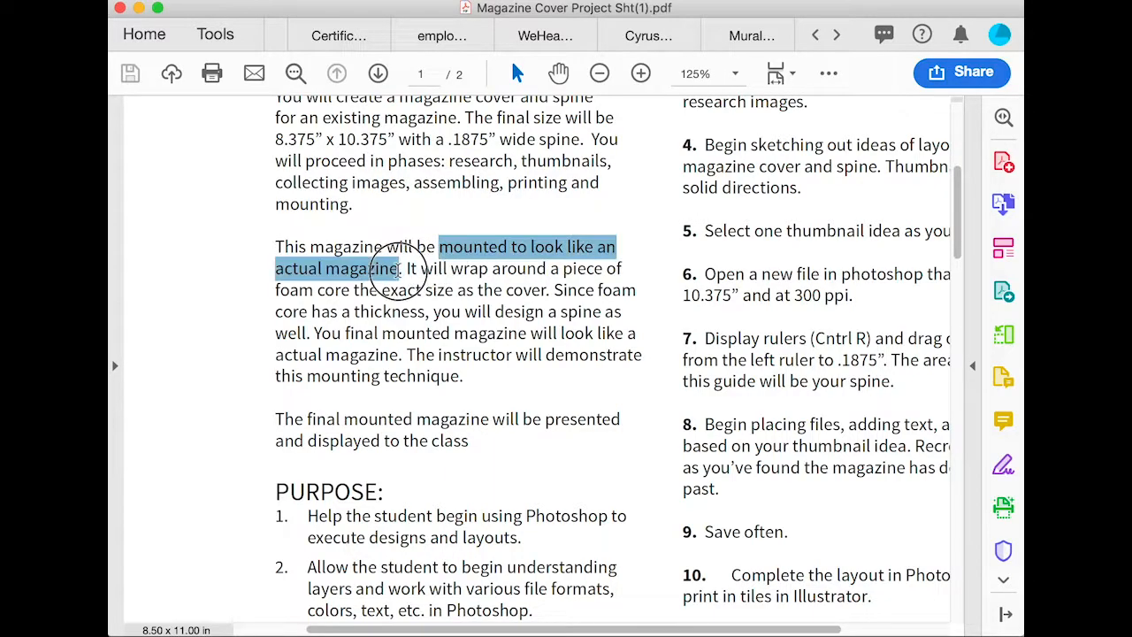
drag(403, 269, 424, 290)
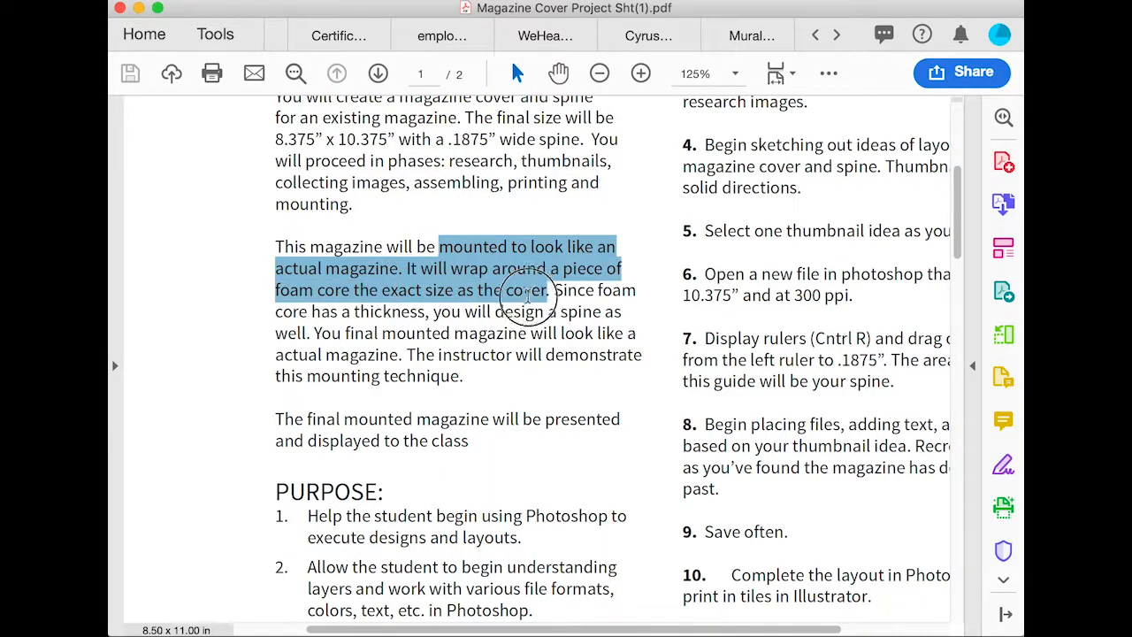
drag(527, 290, 318, 333)
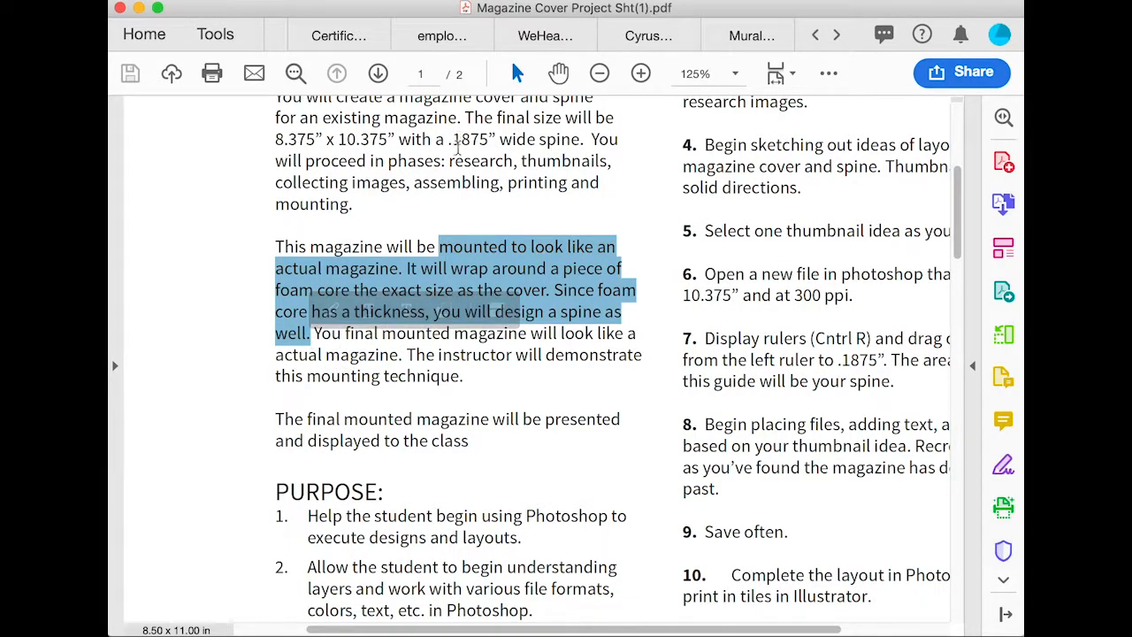
click(447, 182)
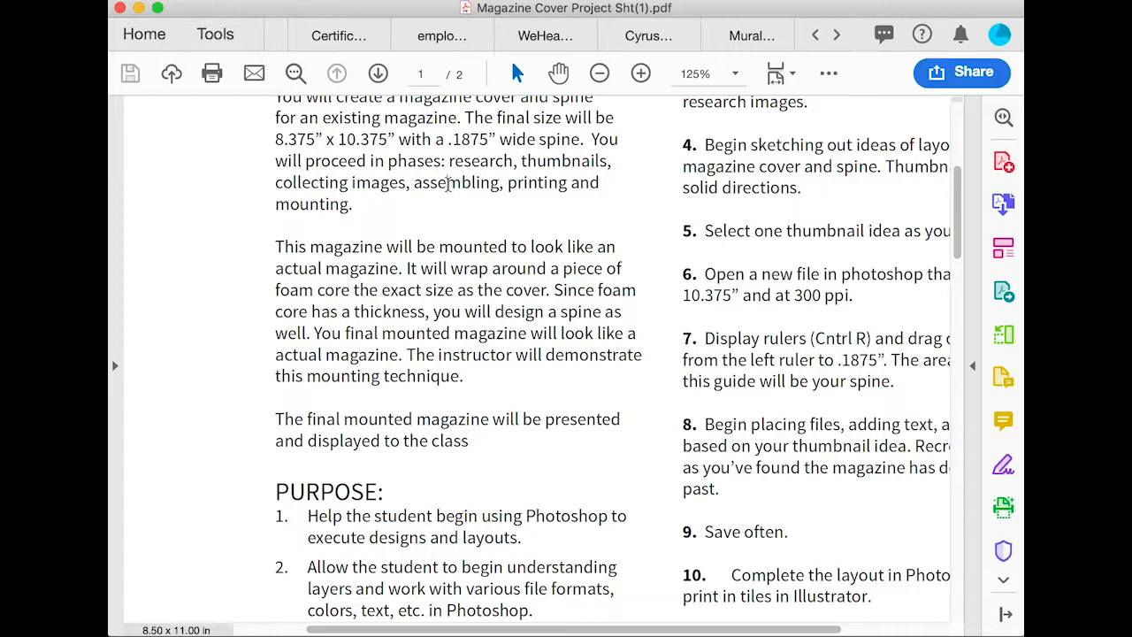
scroll(down, 3)
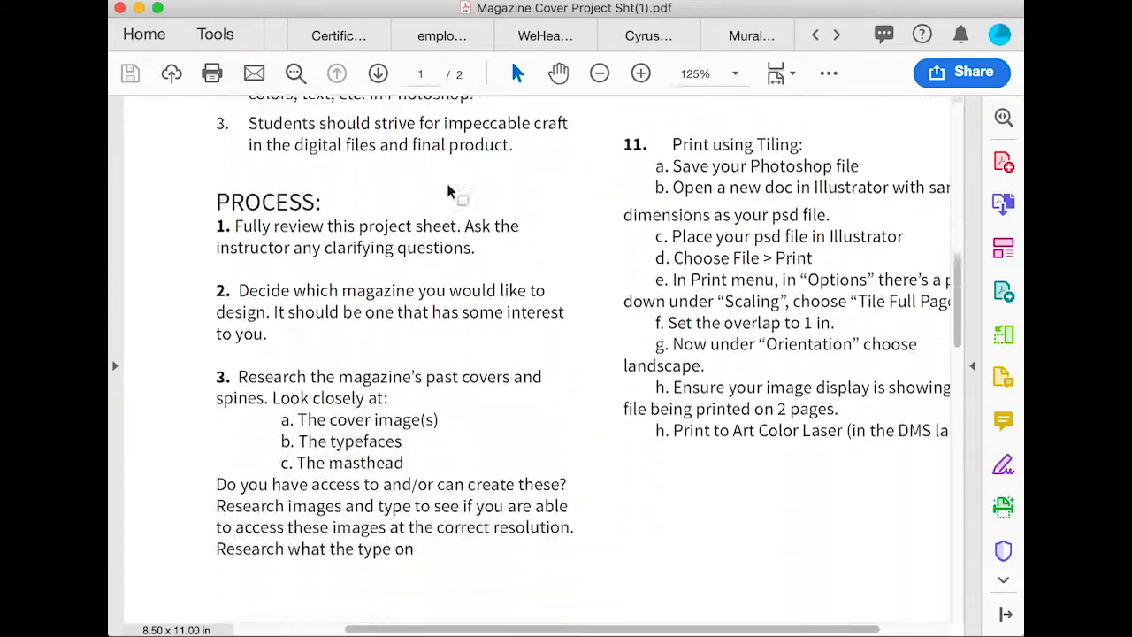
scroll(down, 3)
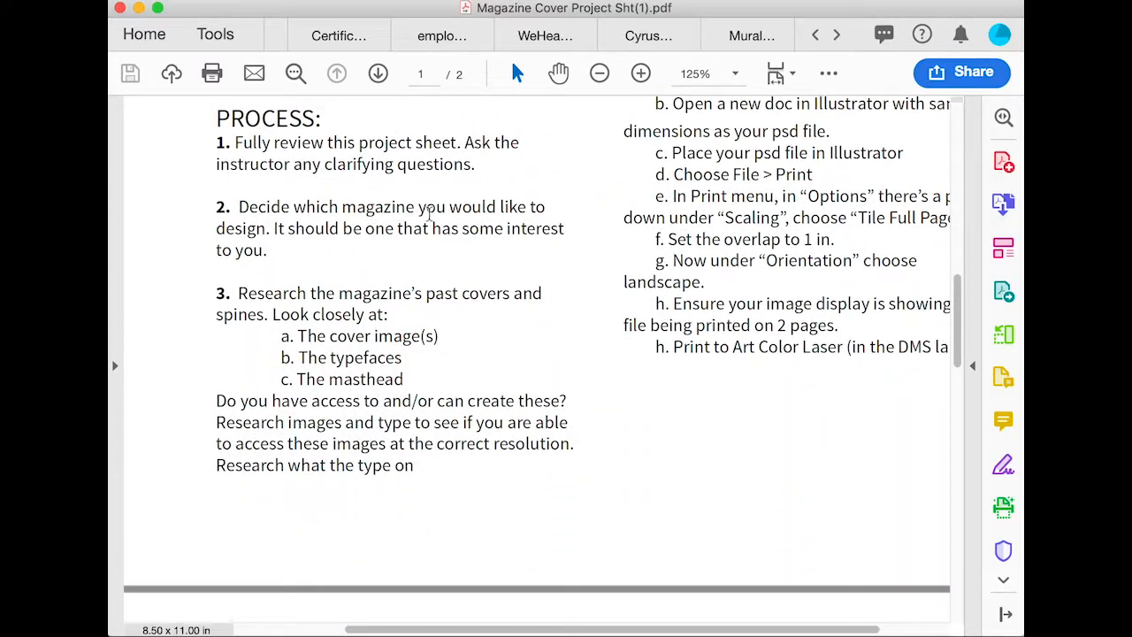
mouse_move(474, 258)
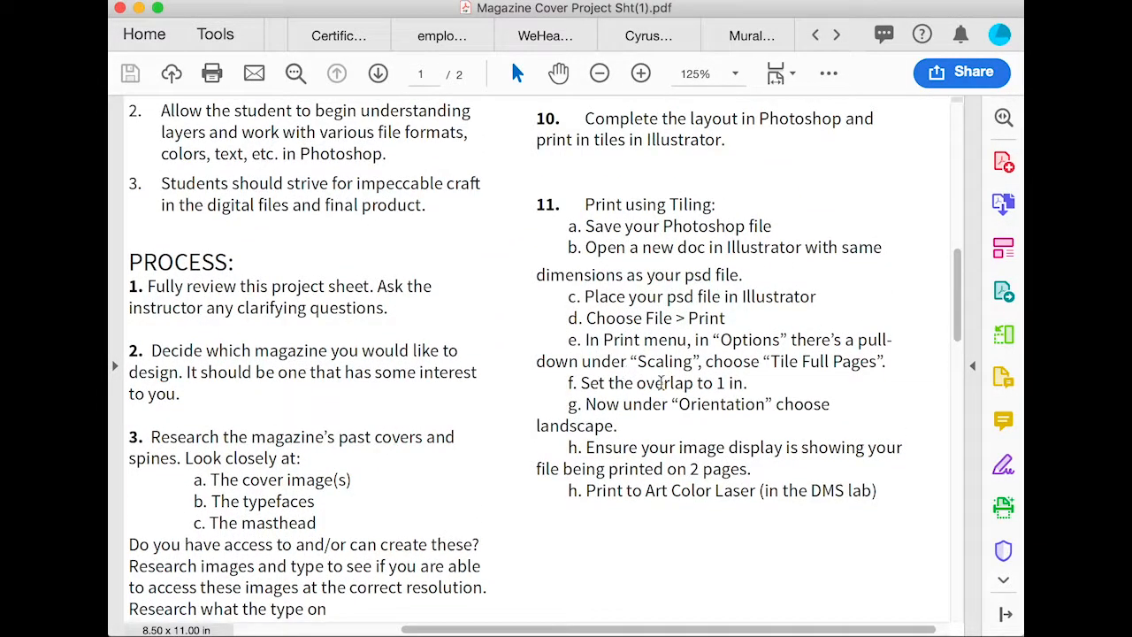
scroll(down, 3)
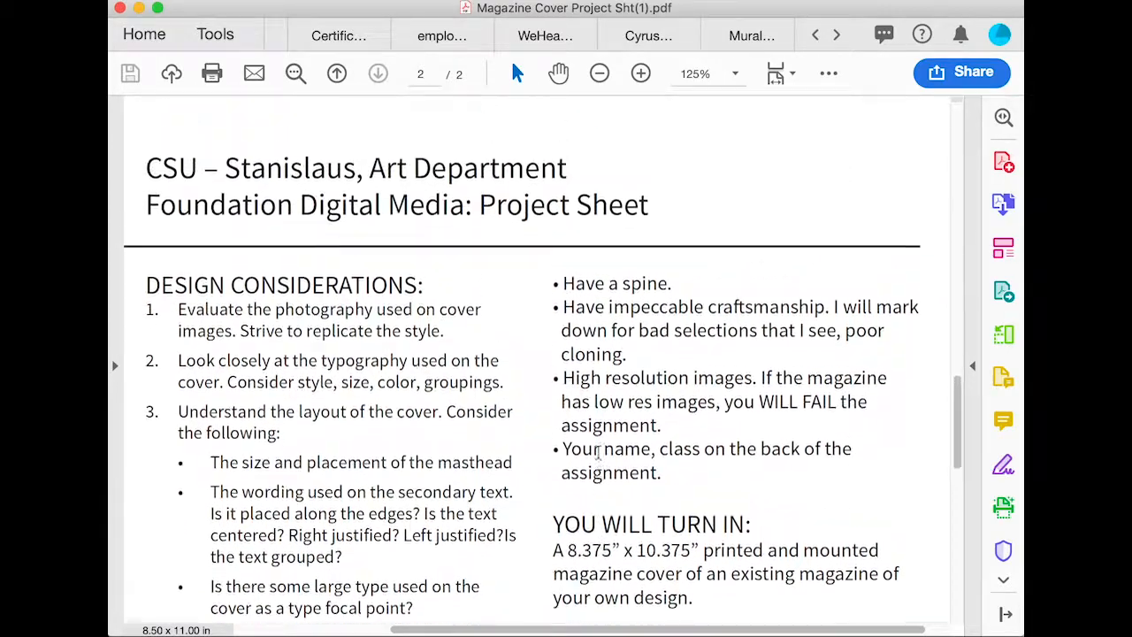
click(336, 74)
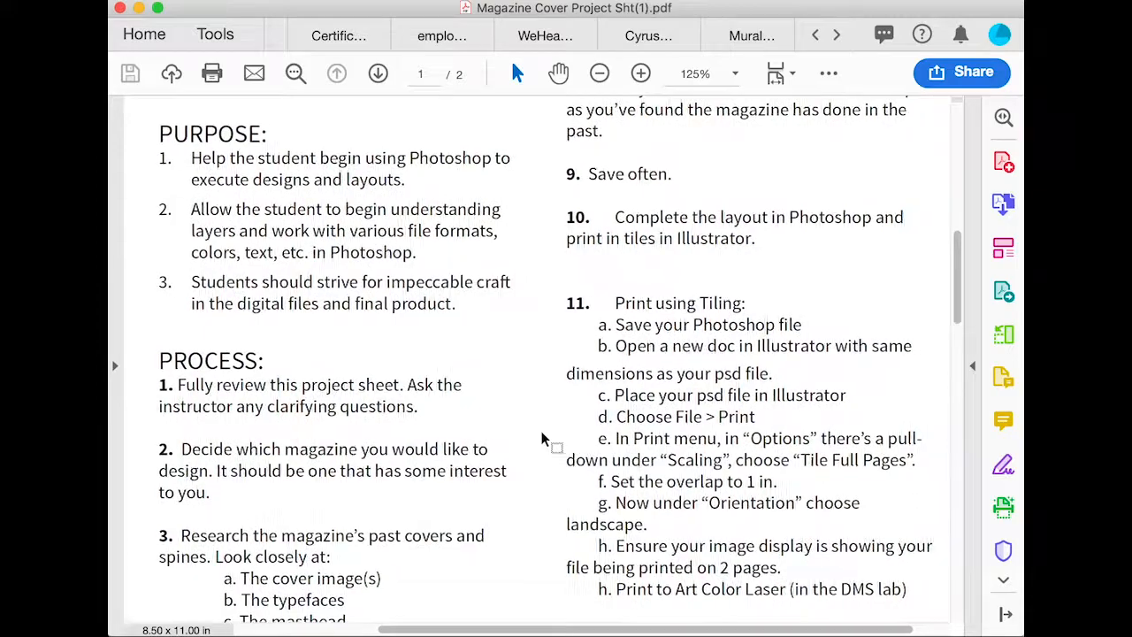
scroll(down, 3)
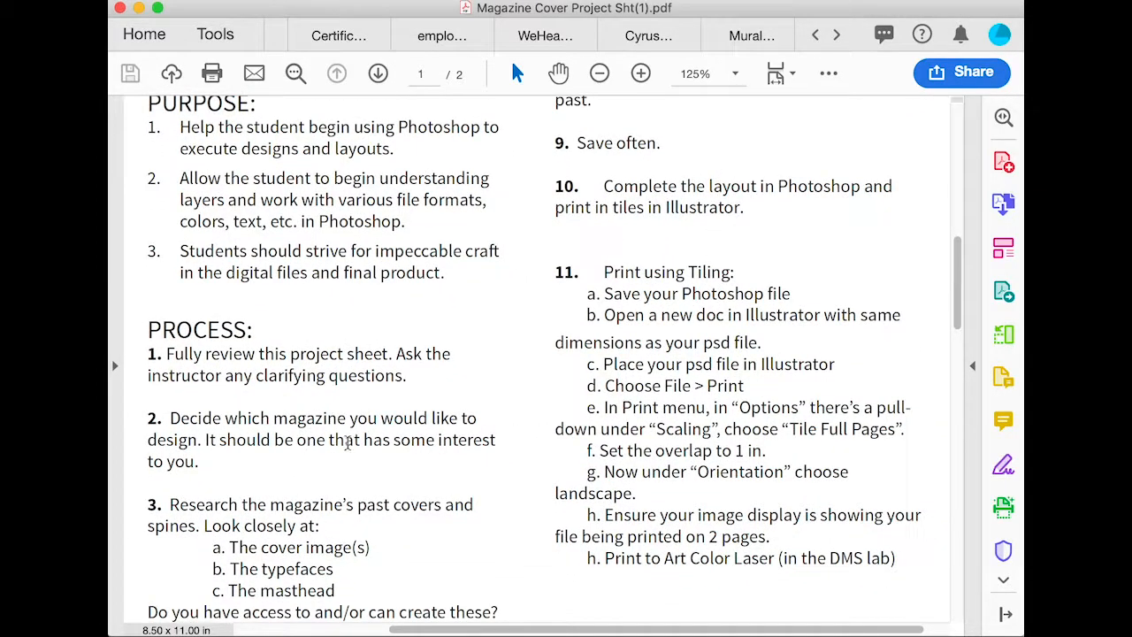
scroll(down, 3)
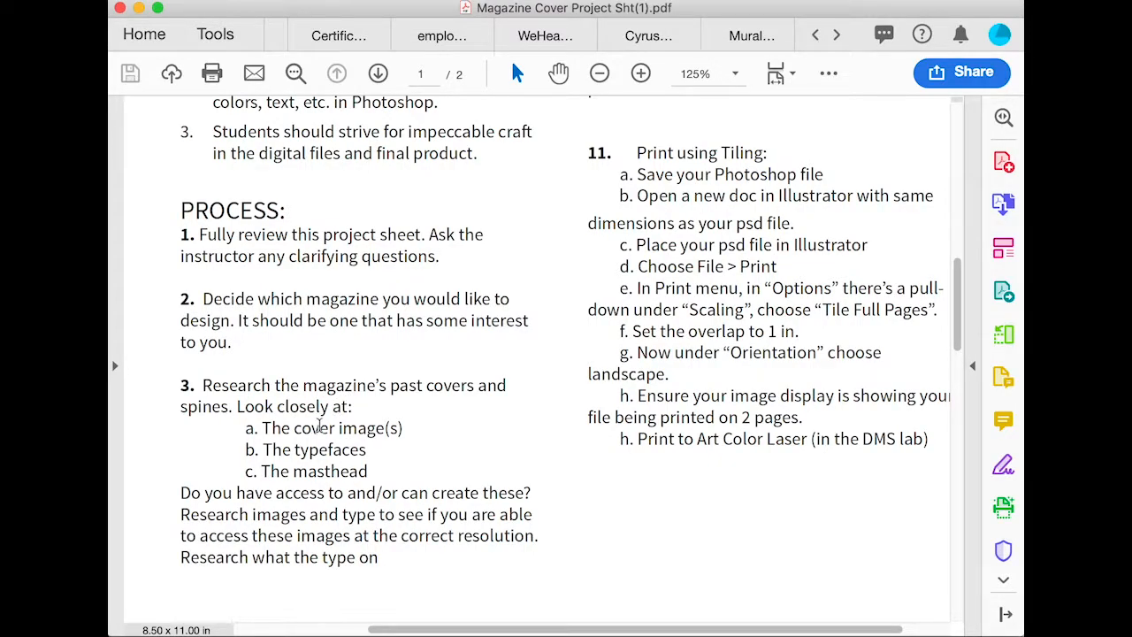
mouse_move(332, 428)
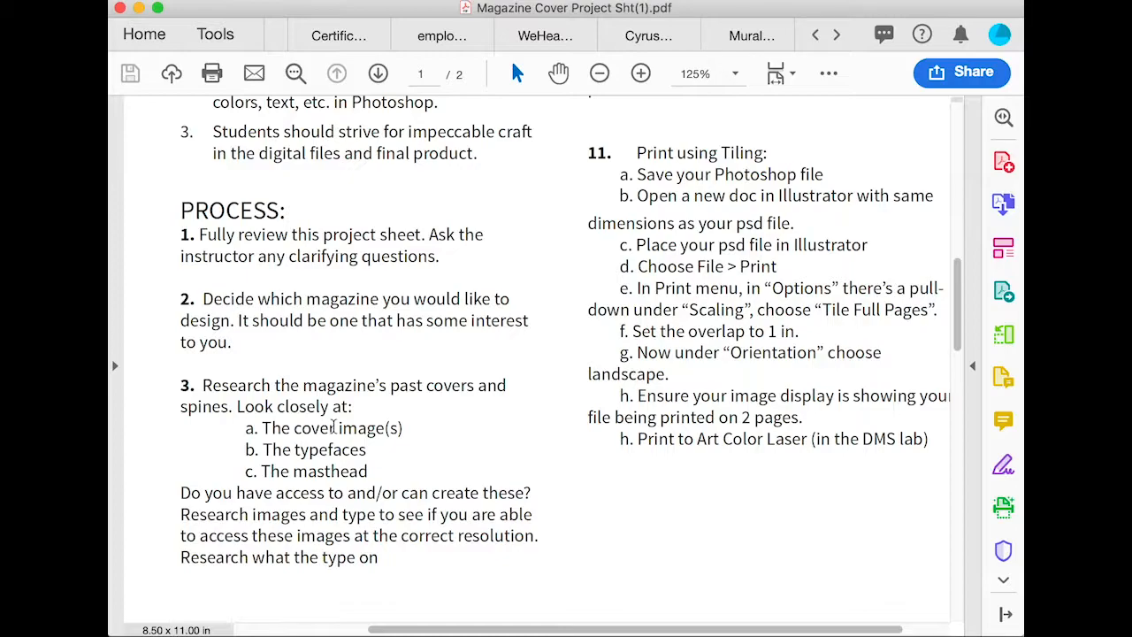
mouse_move(333, 427)
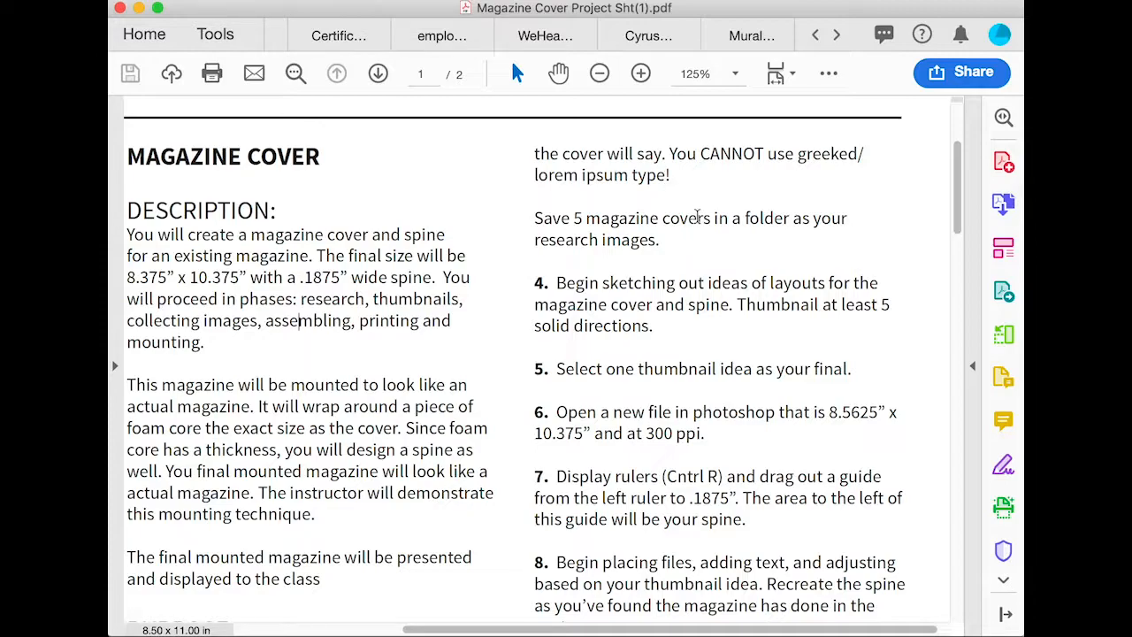
- Leave the project sheet for the Finder window of the Magazine Cover folder
scroll(down, 3)
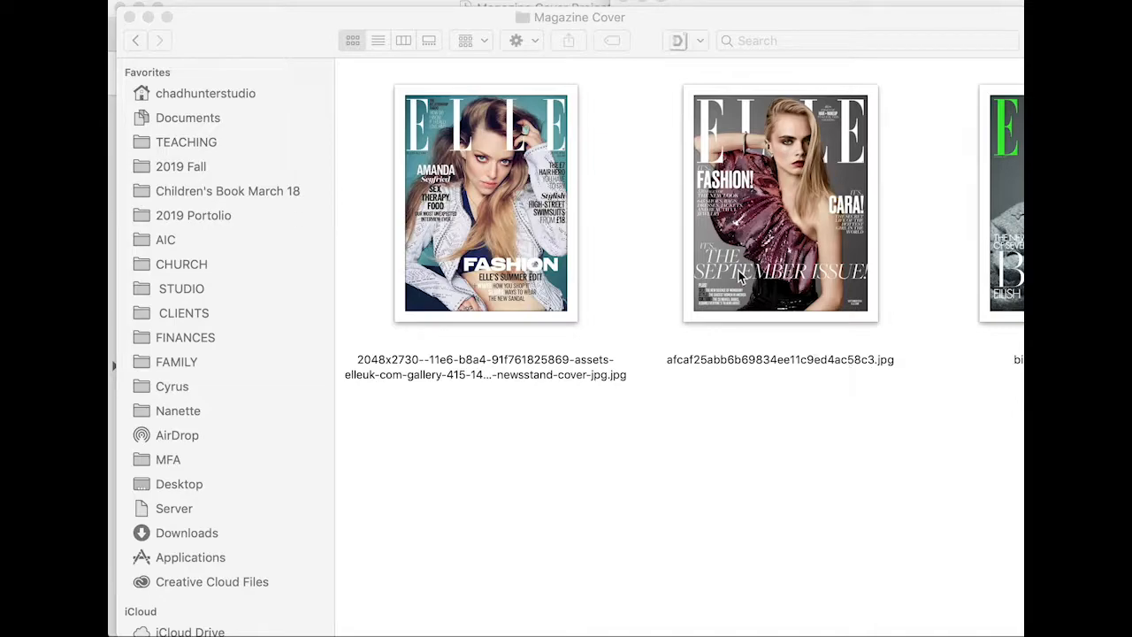
- Browse the saved ELLE cover images in the Magazine Cover folder
scroll(right, 3)
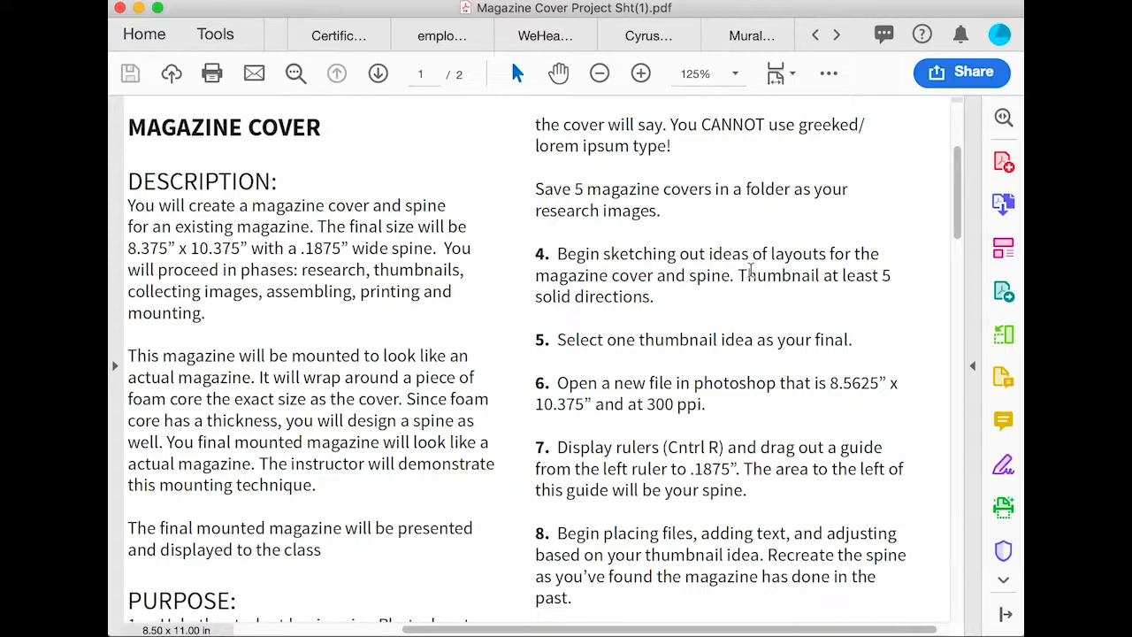
mouse_move(747, 290)
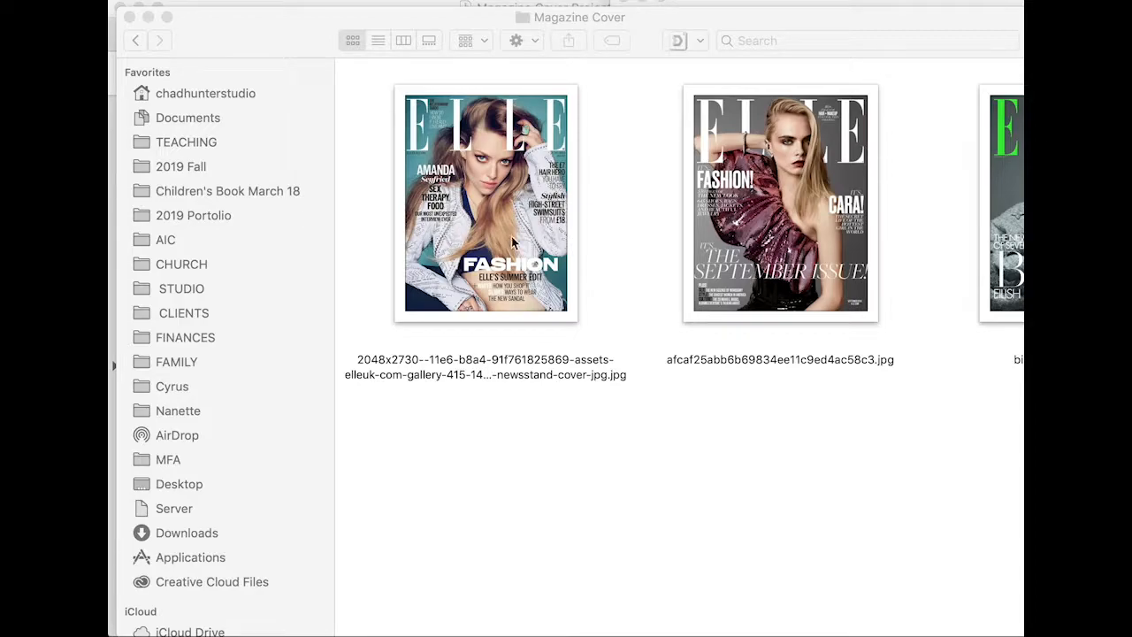
mouse_move(460, 177)
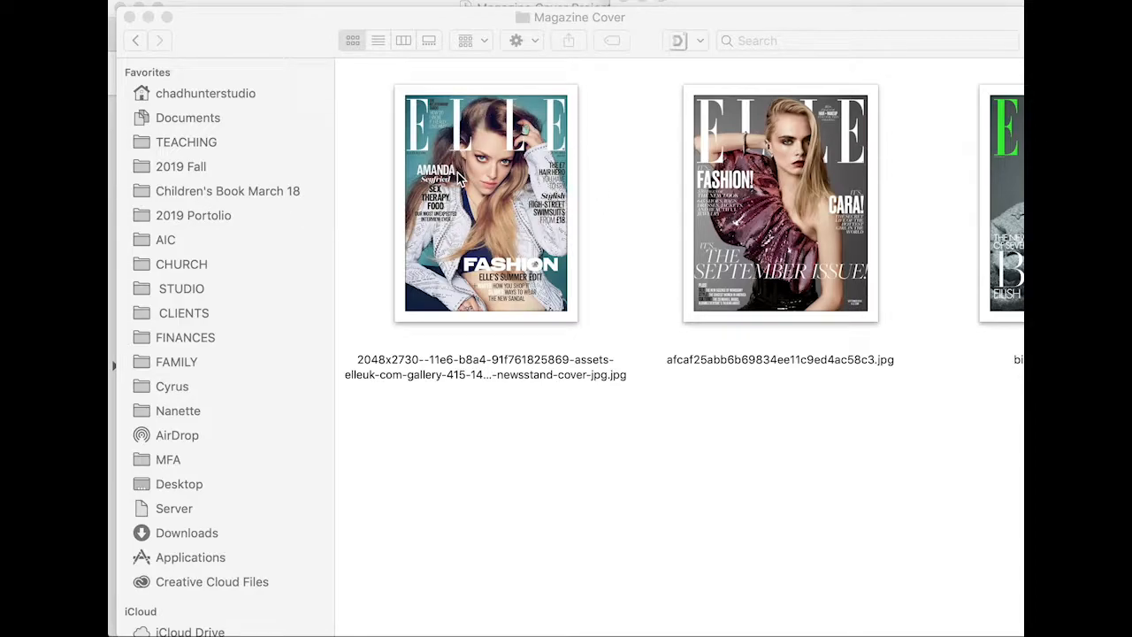
mouse_move(799, 120)
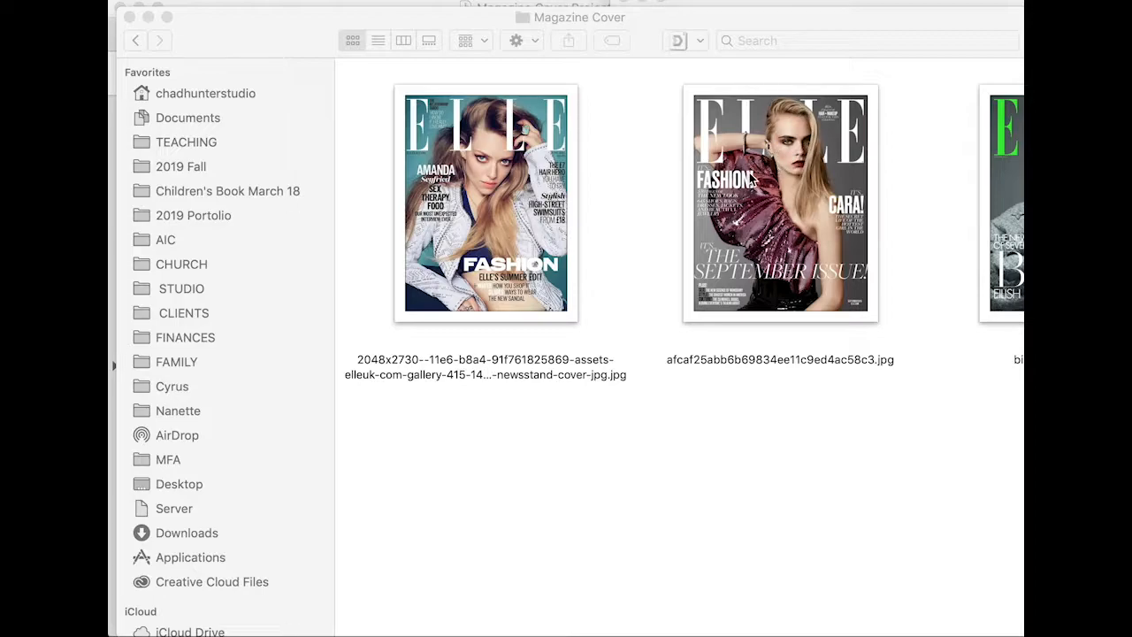
mouse_move(849, 221)
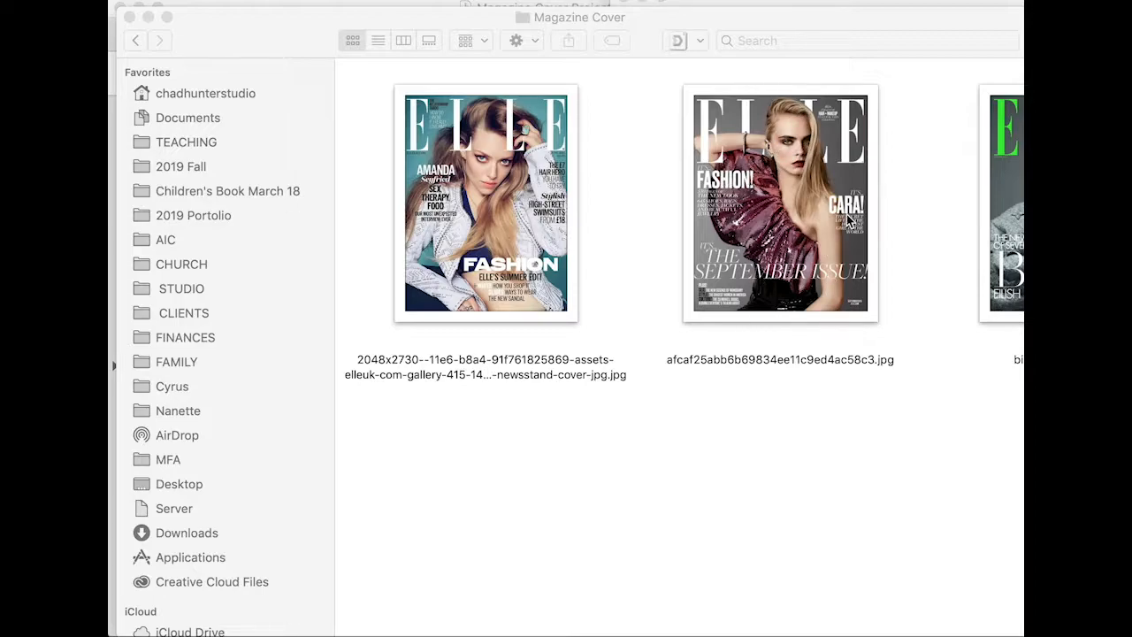
mouse_move(782, 170)
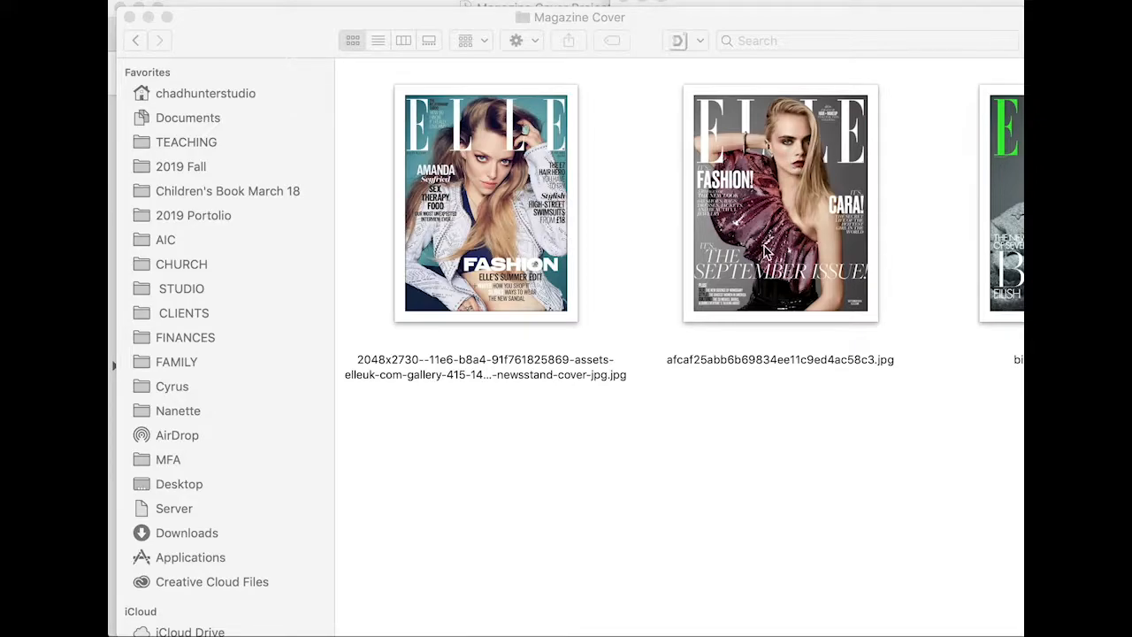
mouse_move(812, 184)
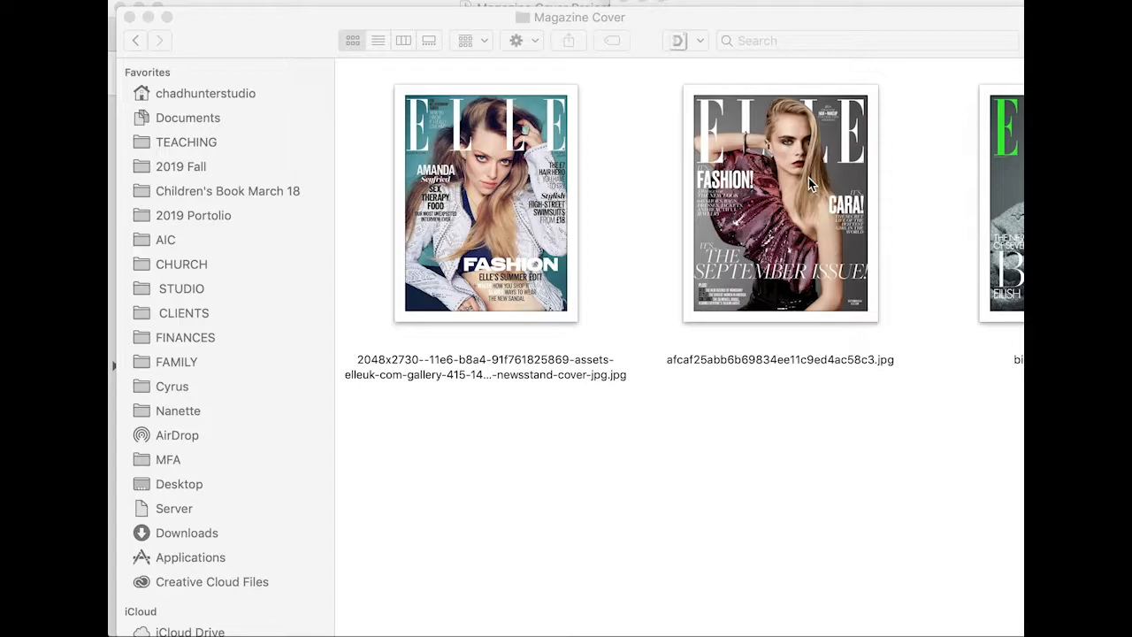
mouse_move(841, 212)
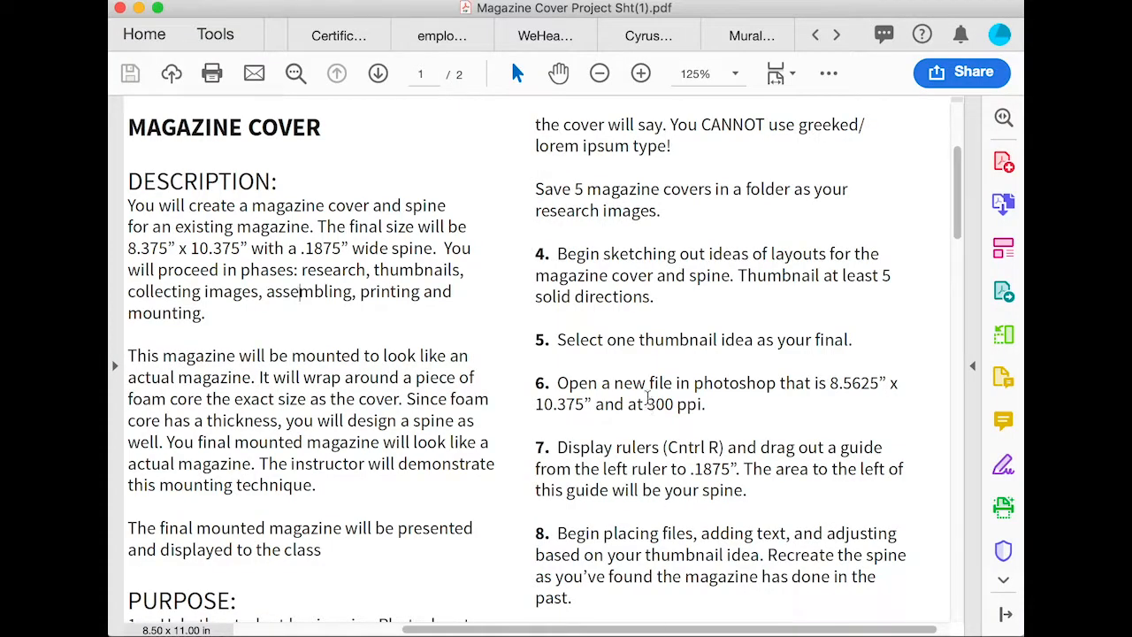
- Read steps 6 and 7 about the 300 ppi cover file and spine guide
scroll(down, 3)
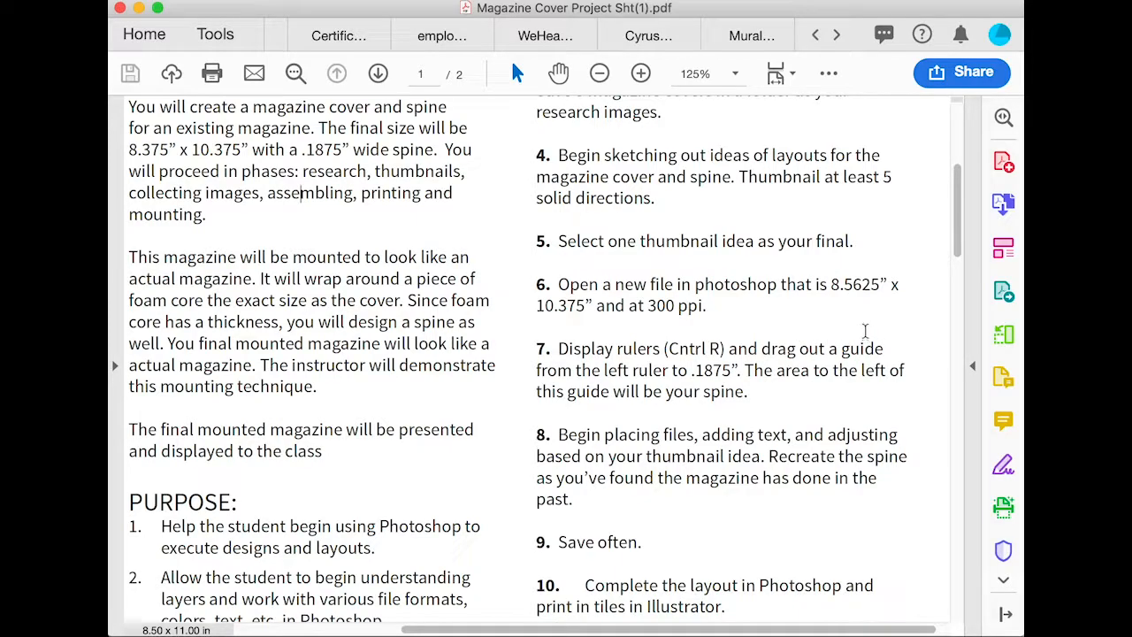
scroll(down, 3)
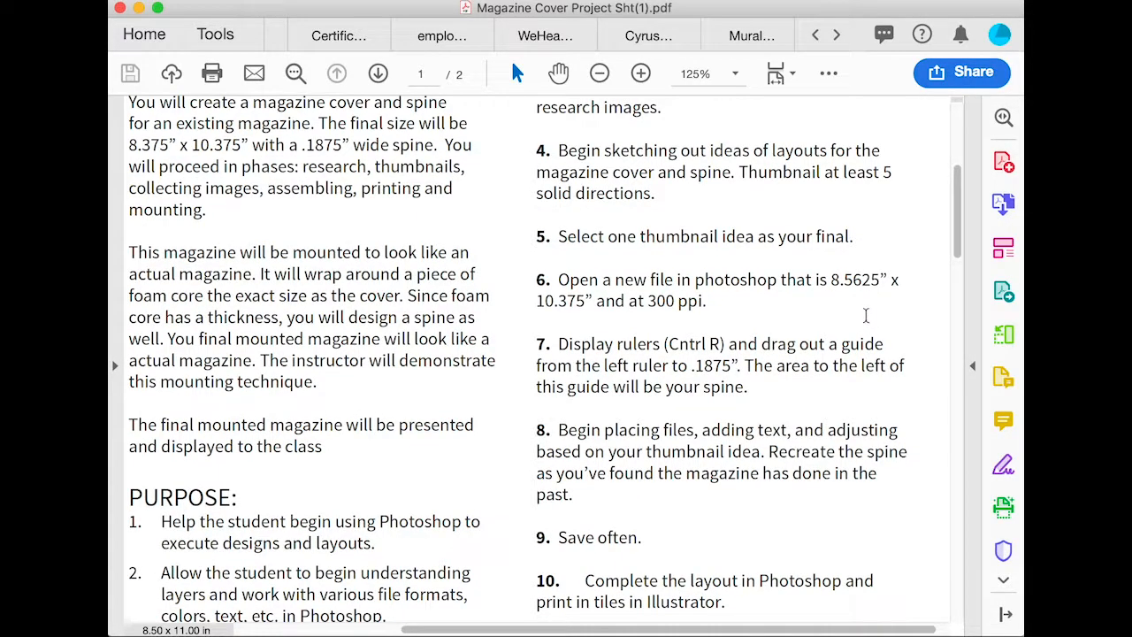
mouse_move(690, 315)
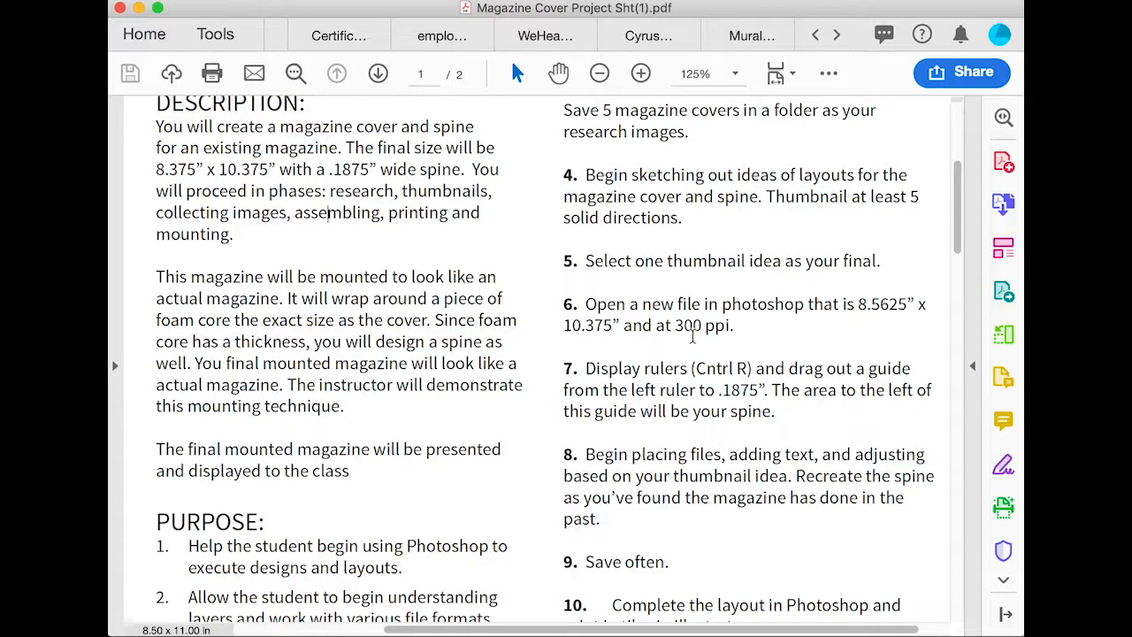
mouse_move(690, 343)
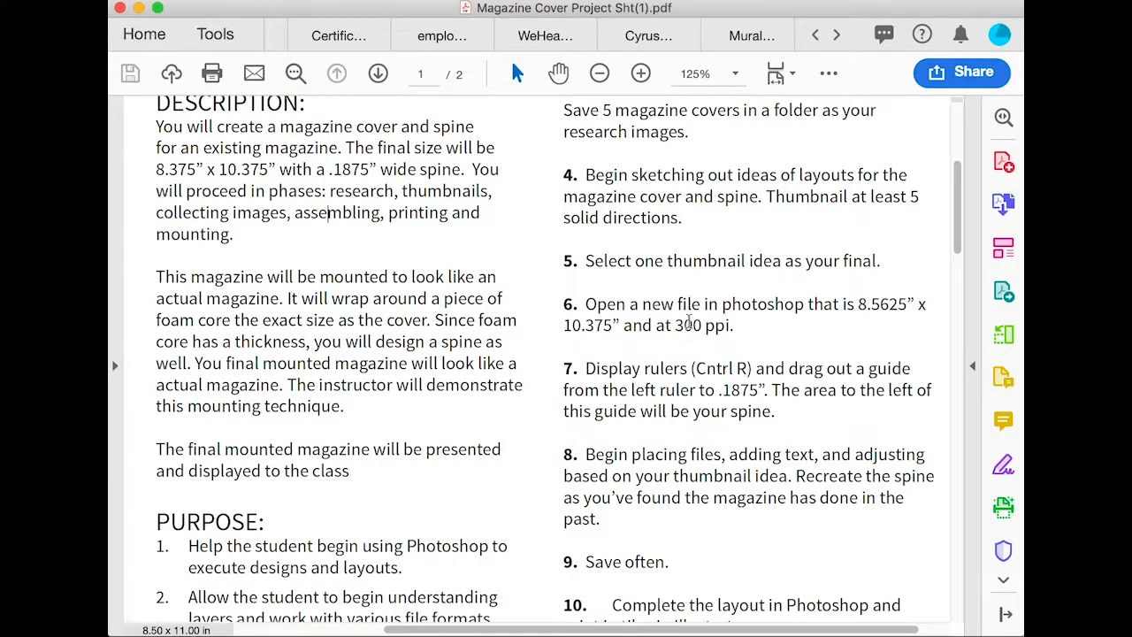
scroll(down, 3)
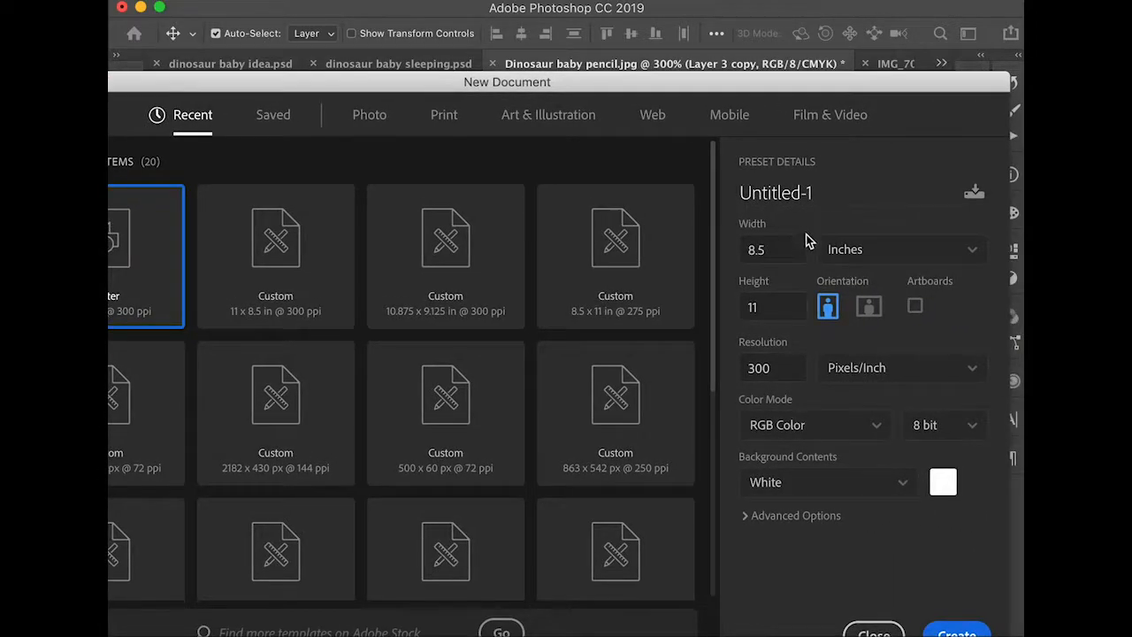
- Set the new document to 8.563 by 10.375 inches at 300 pixels per inch
click(773, 248)
text(63)
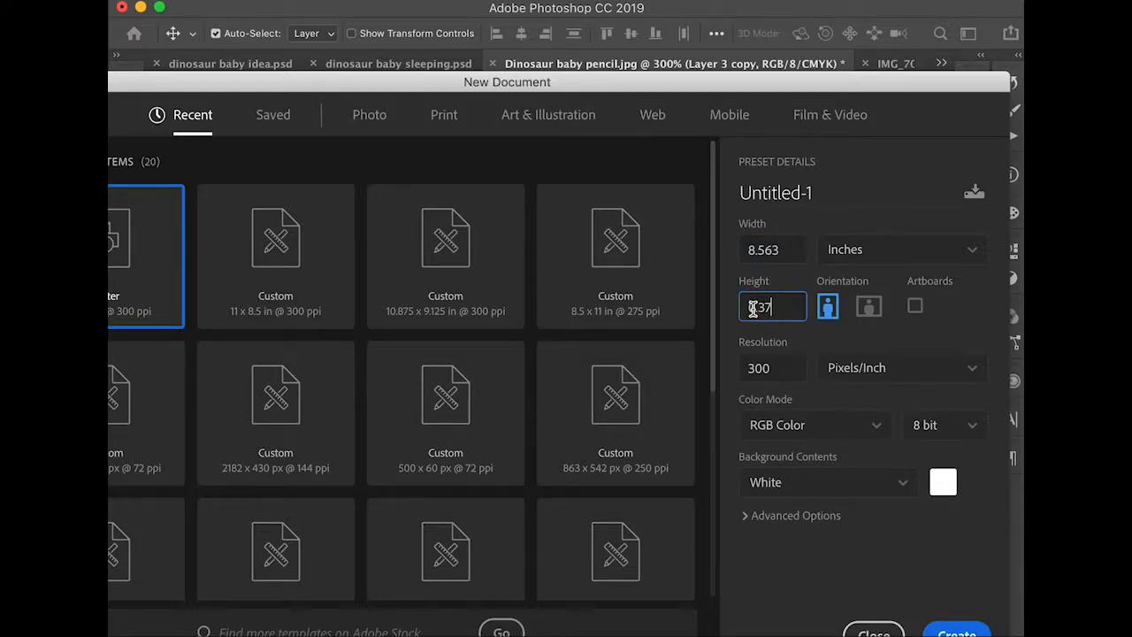
text(0.375)
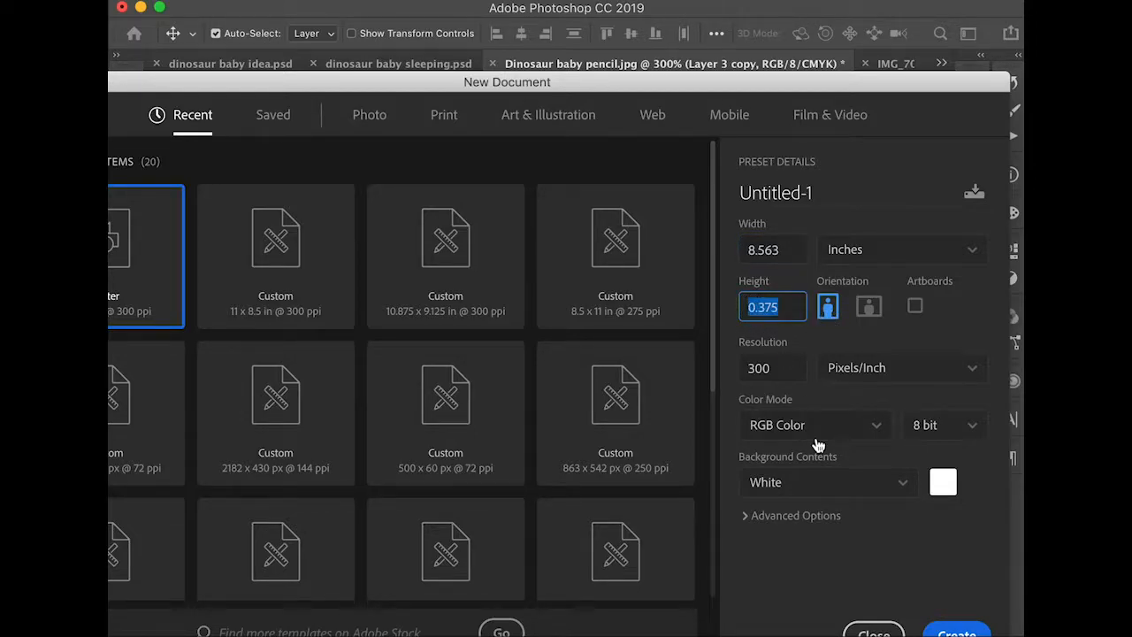
text(10.375)
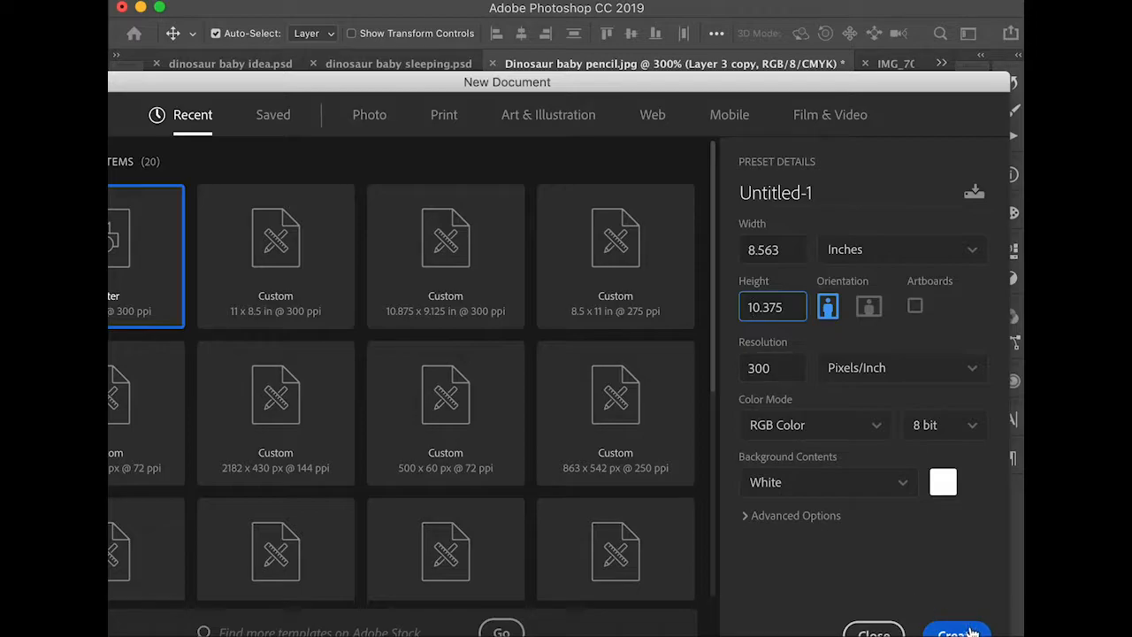
- Create the blank white Untitled-1 canvas from the New Document settings
click(957, 629)
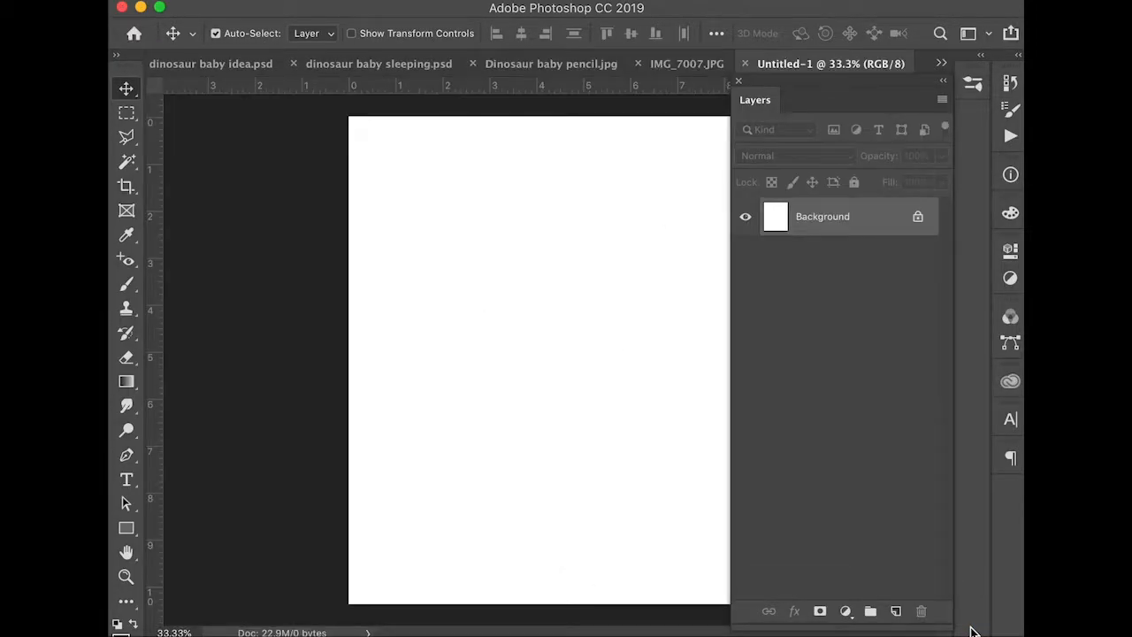
mouse_move(393, 140)
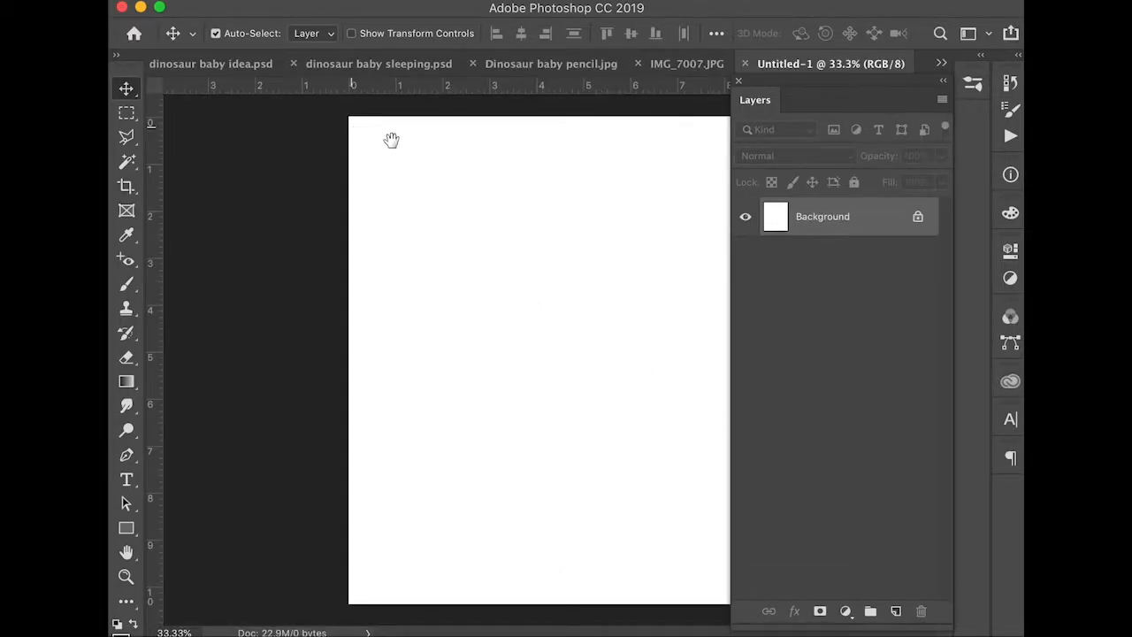
mouse_move(350, 95)
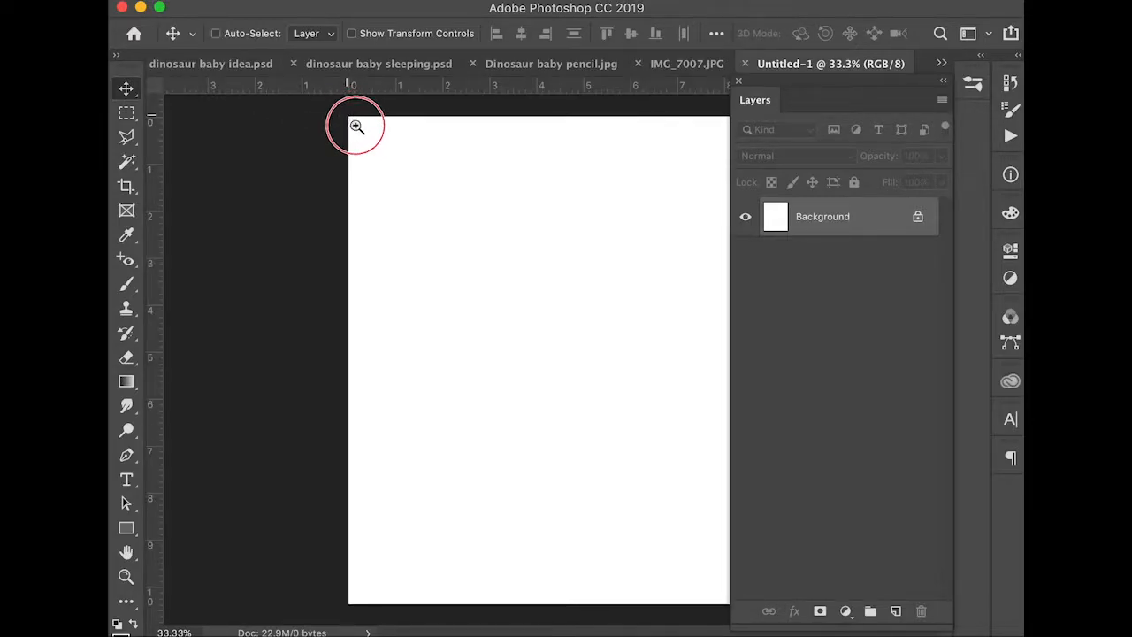
- Pull a vertical guide from the left ruler and place it at the spine width
click(357, 124)
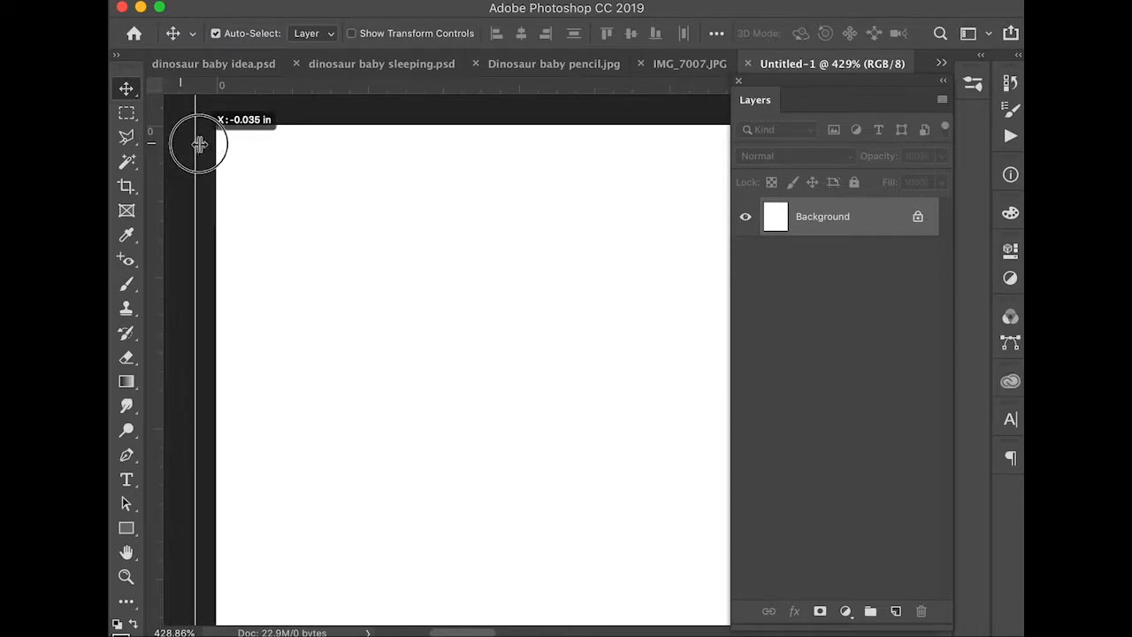
drag(198, 145, 214, 145)
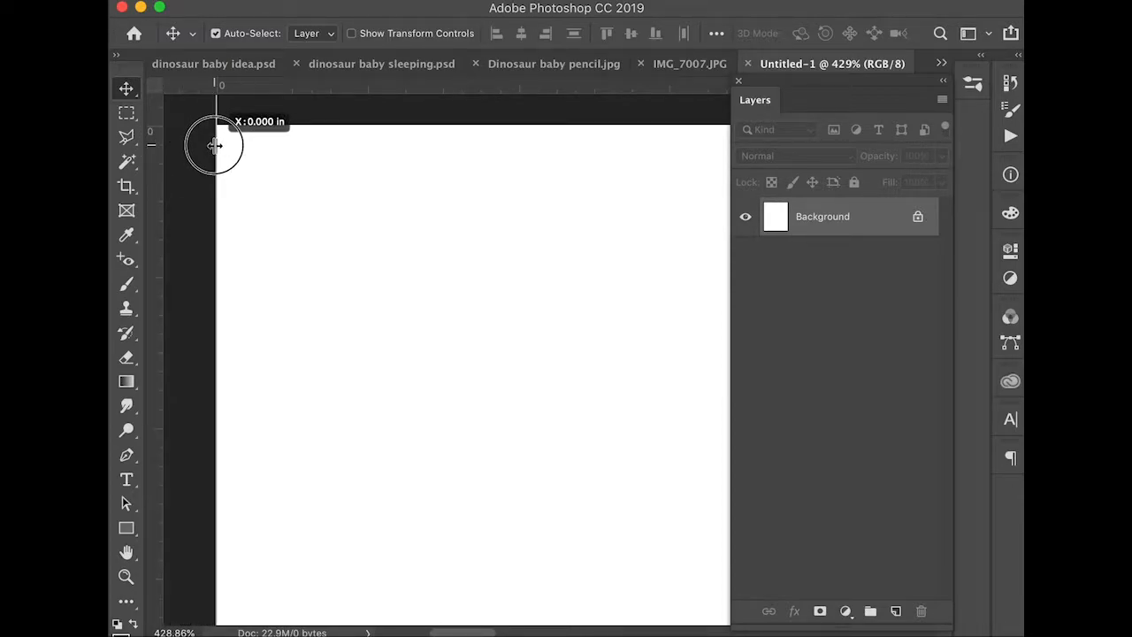
drag(215, 146, 267, 149)
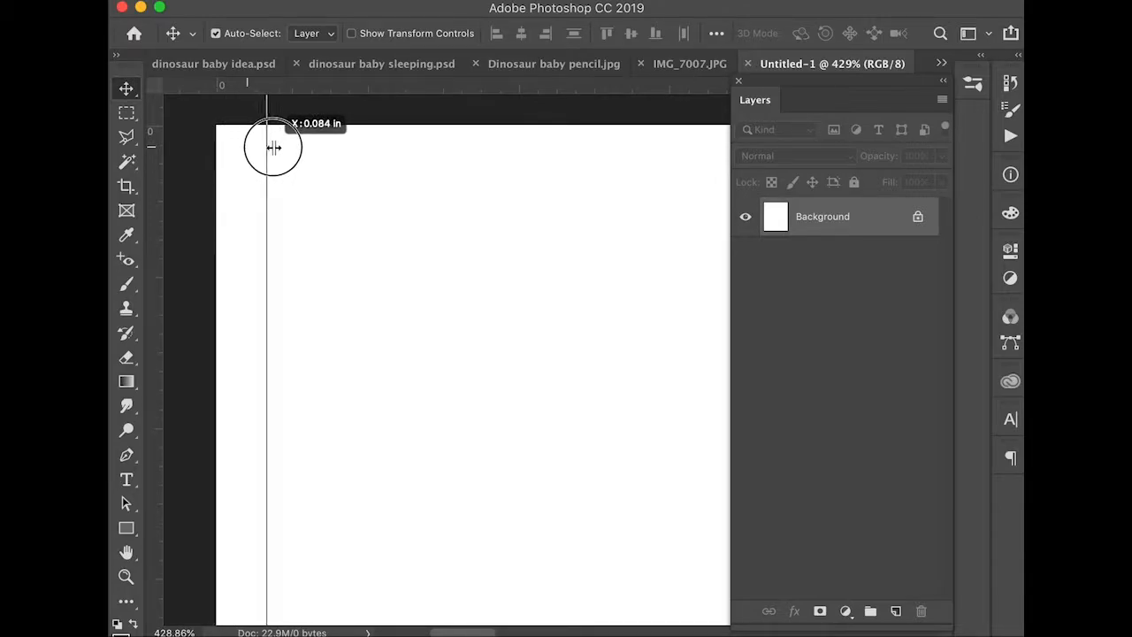
drag(273, 148, 361, 162)
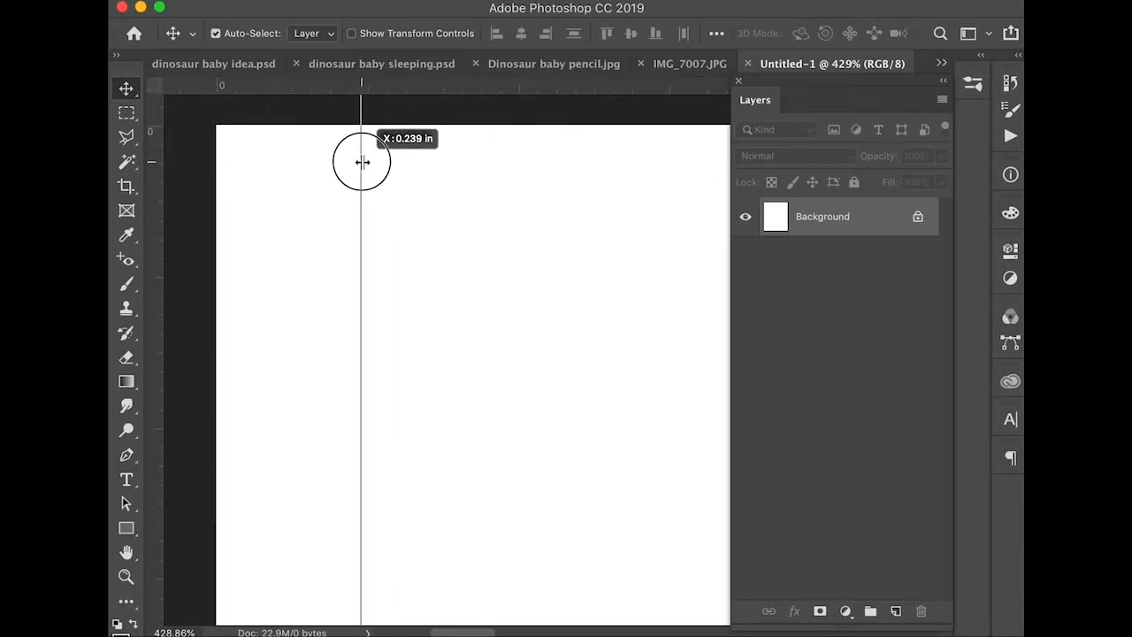
drag(361, 162, 329, 163)
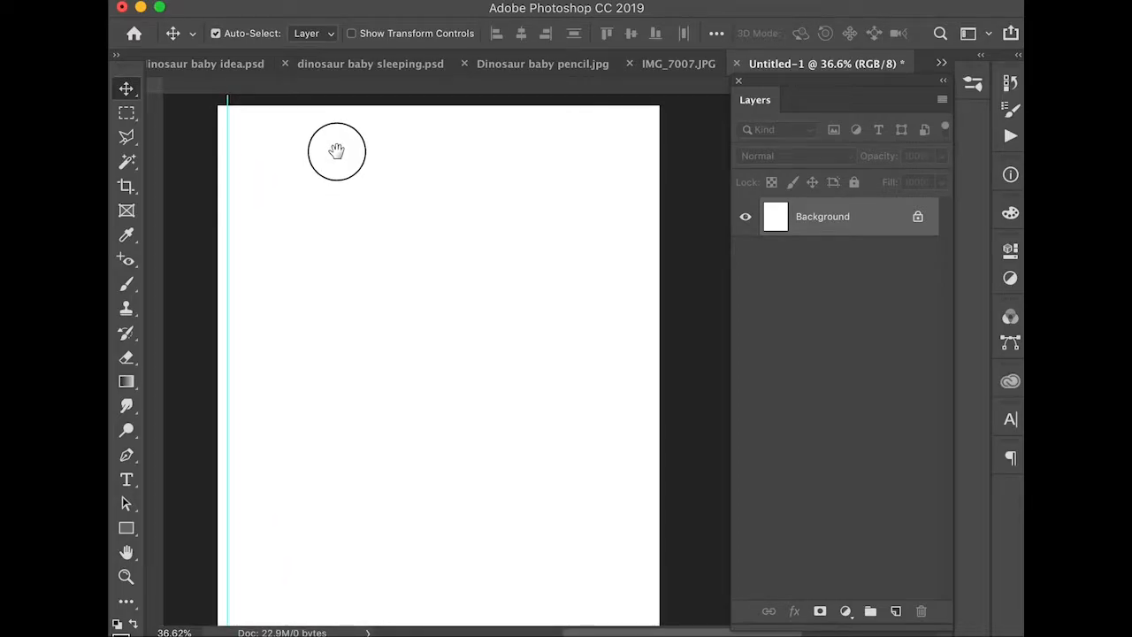
- Reach Google Advanced Image Search and enter 'emma stone' as the required words
key(cmd+r)
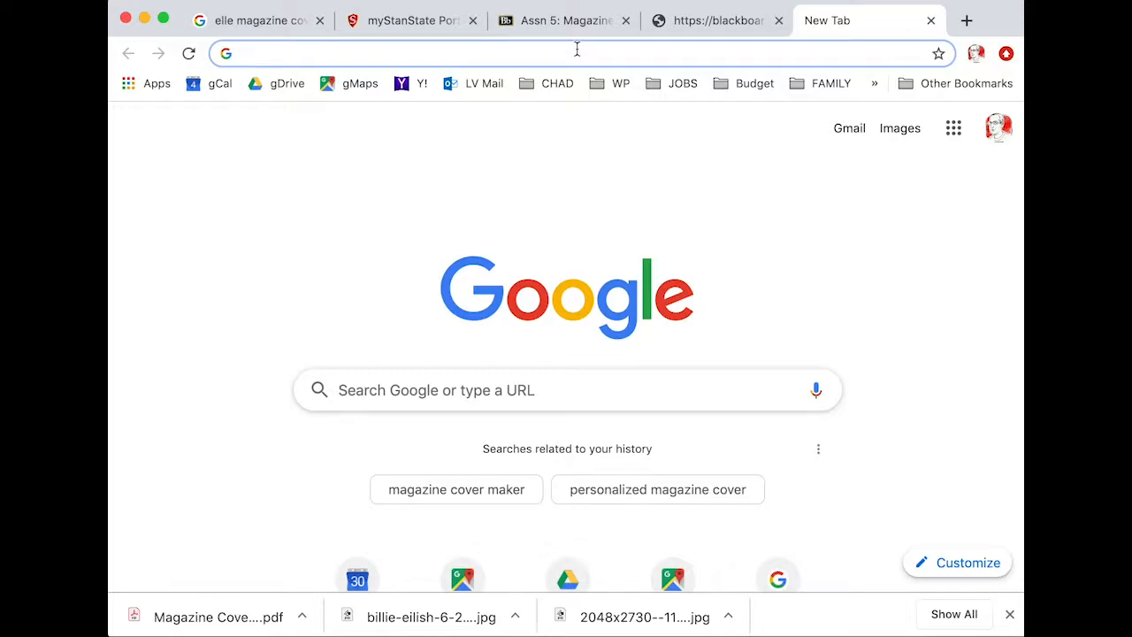
text(advance ima)
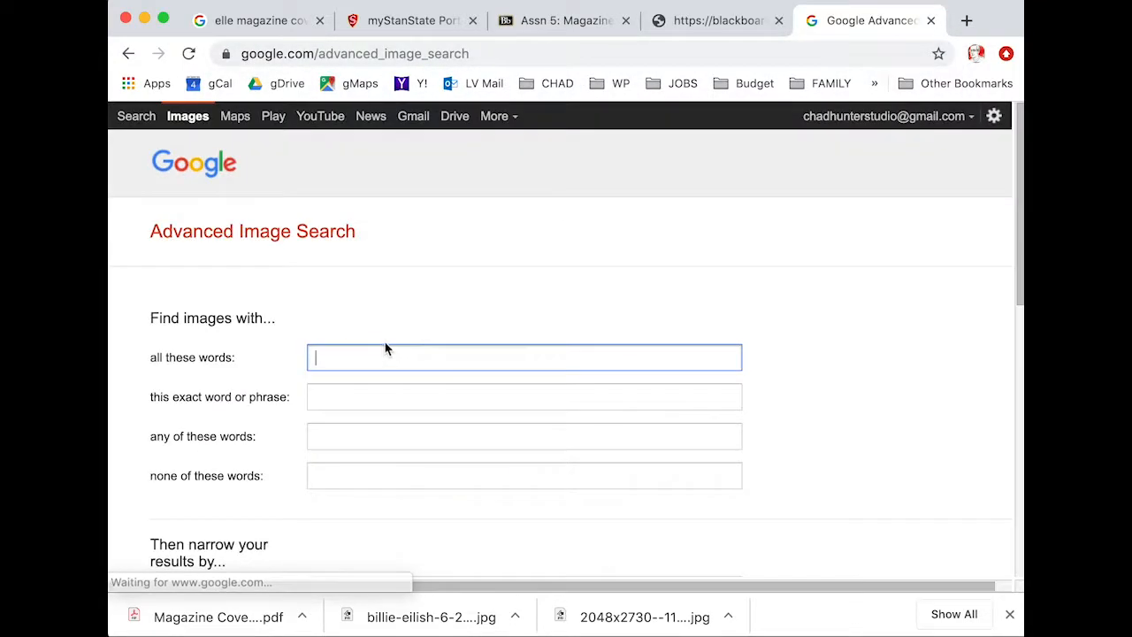
text(emma st)
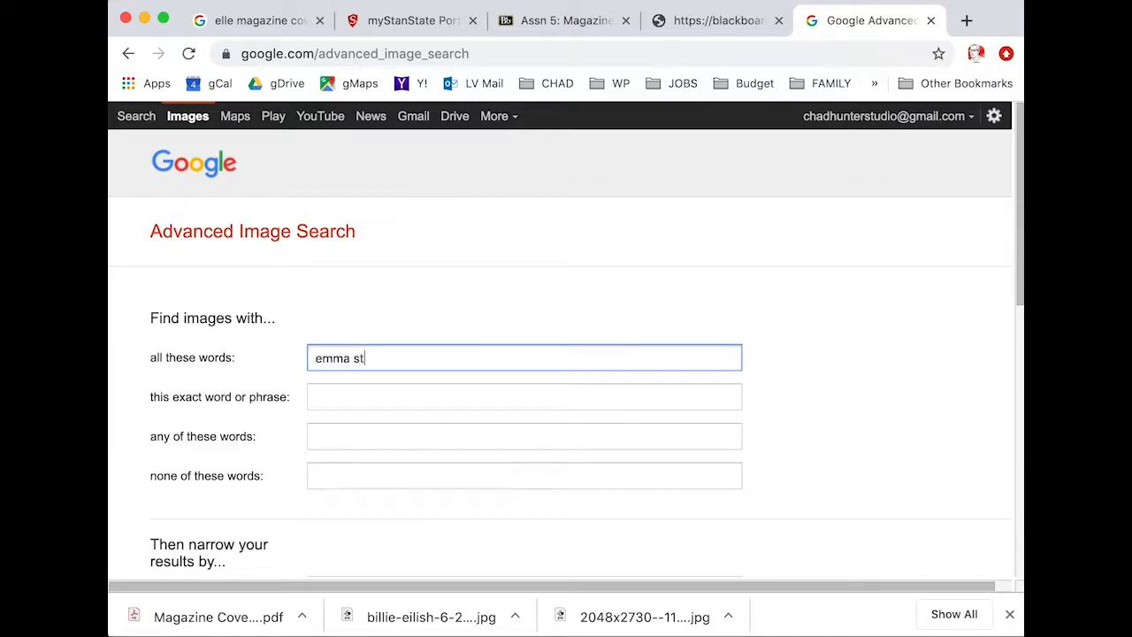
text(one)
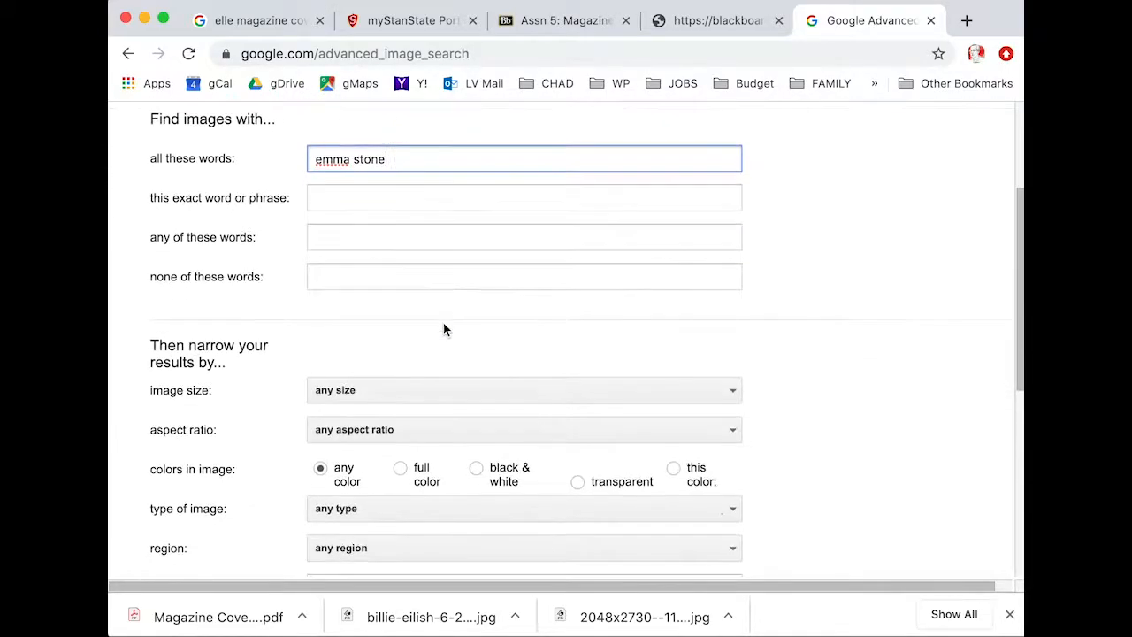
- Restrict results to images larger than 10 MP with a Tall aspect ratio
click(523, 391)
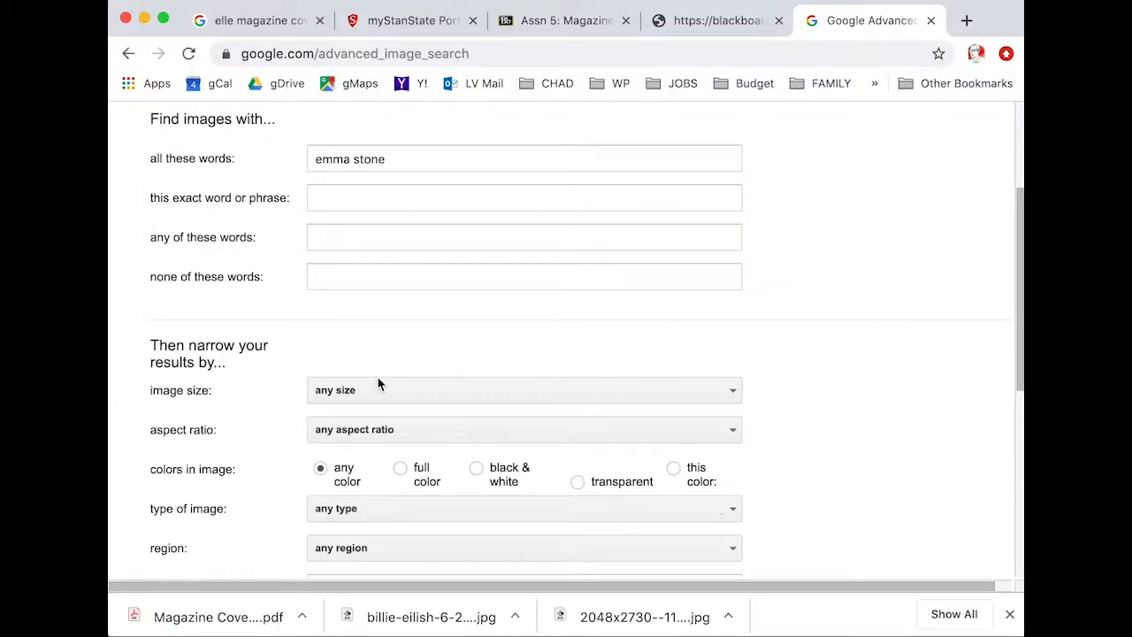
click(523, 391)
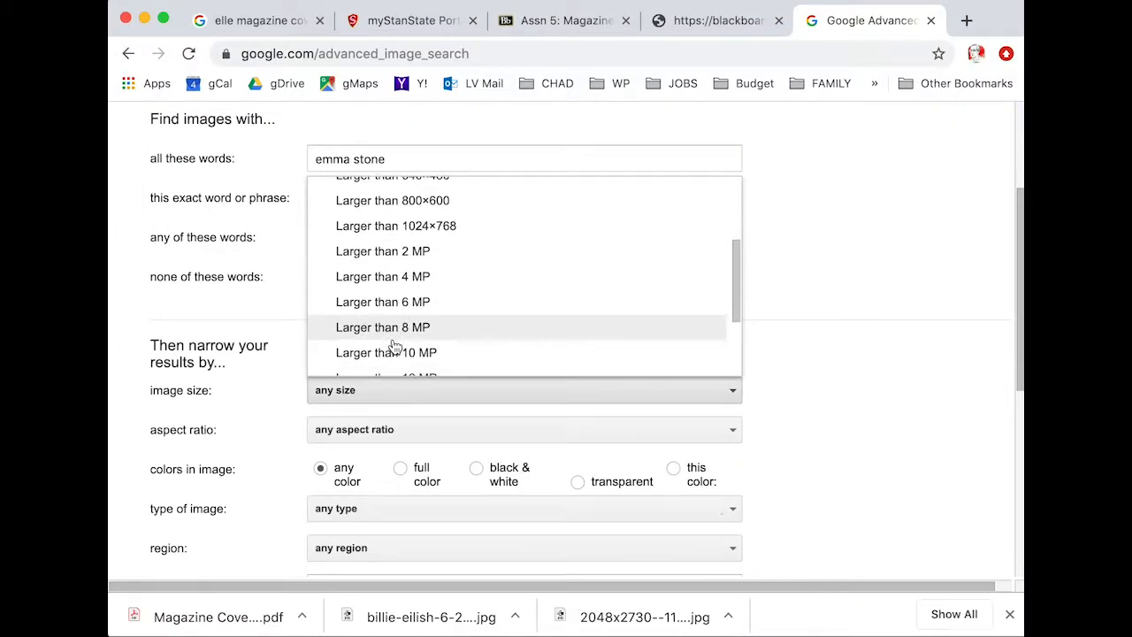
mouse_move(396, 361)
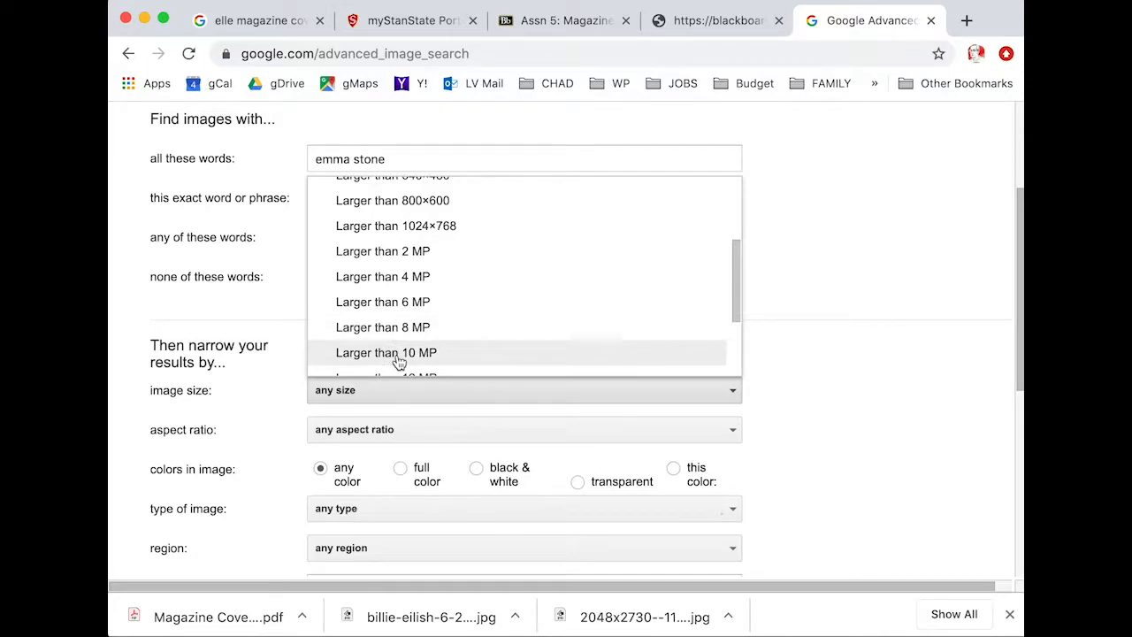
click(524, 430)
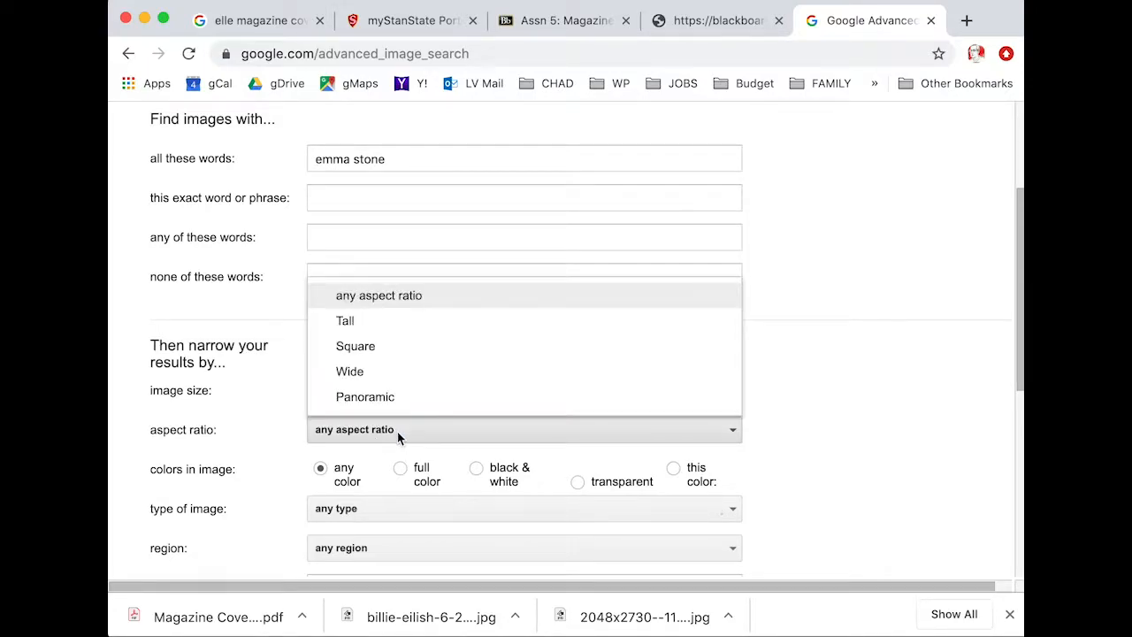
click(345, 320)
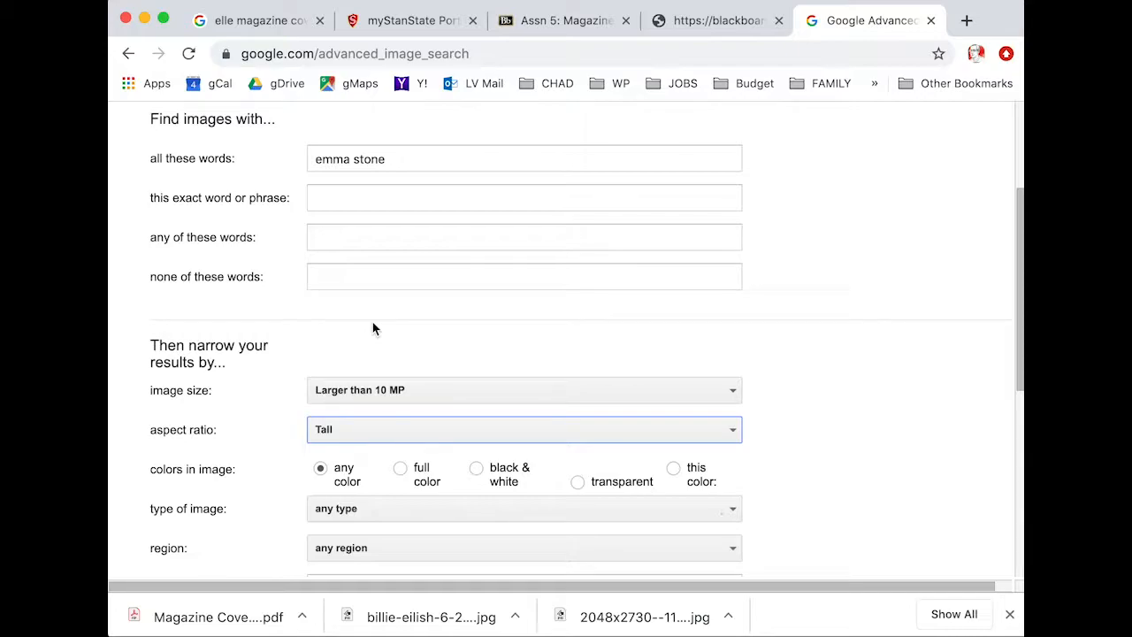
scroll(down, 3)
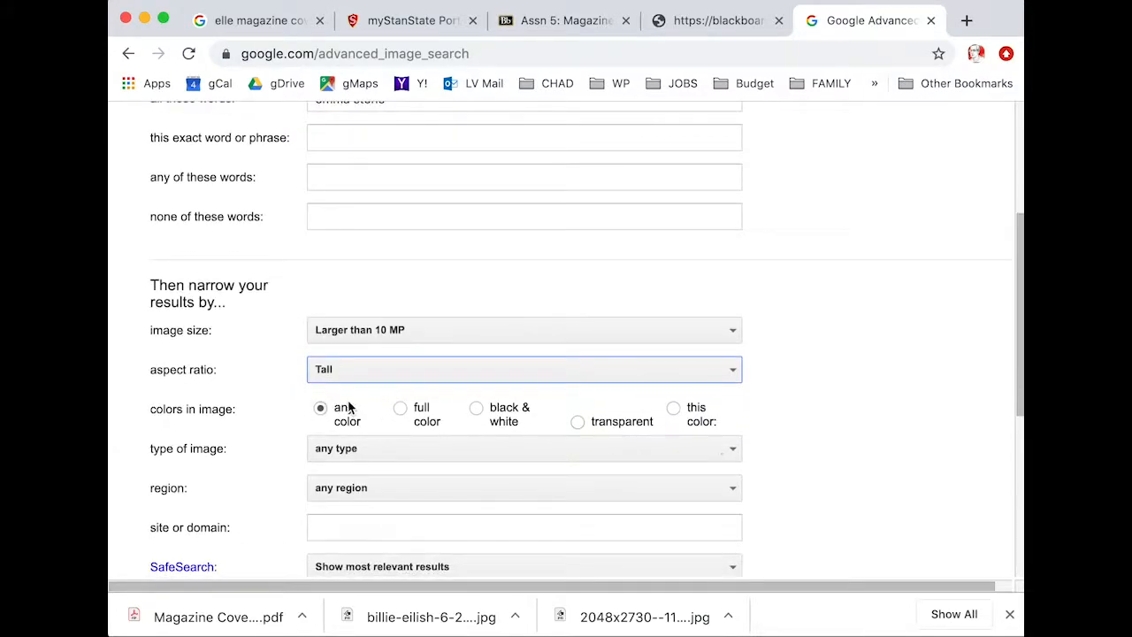
scroll(down, 3)
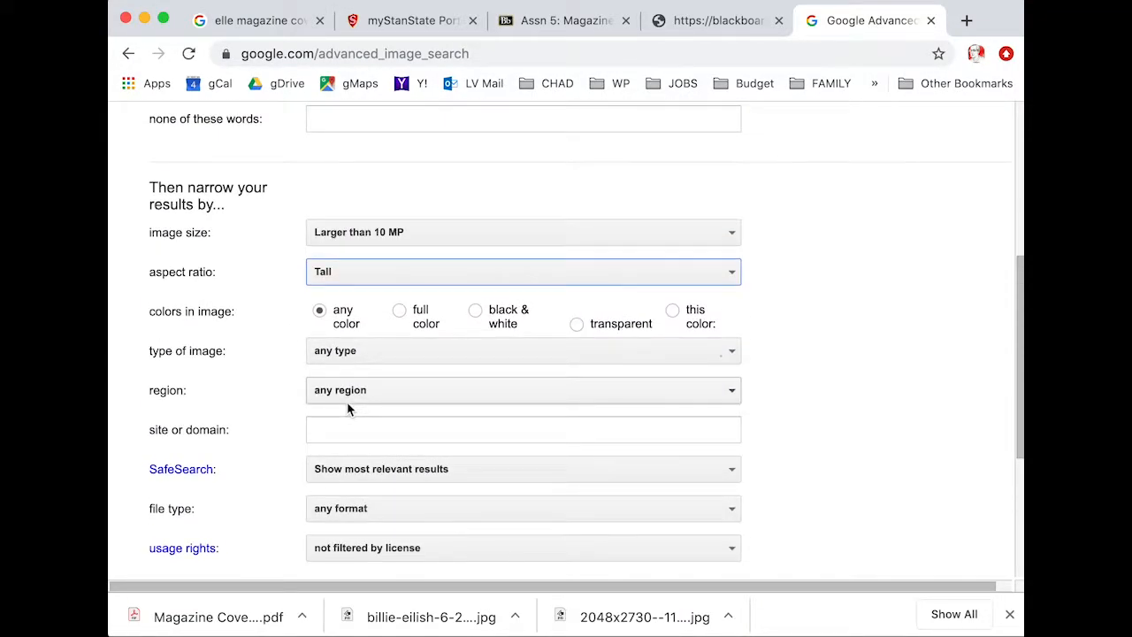
scroll(down, 3)
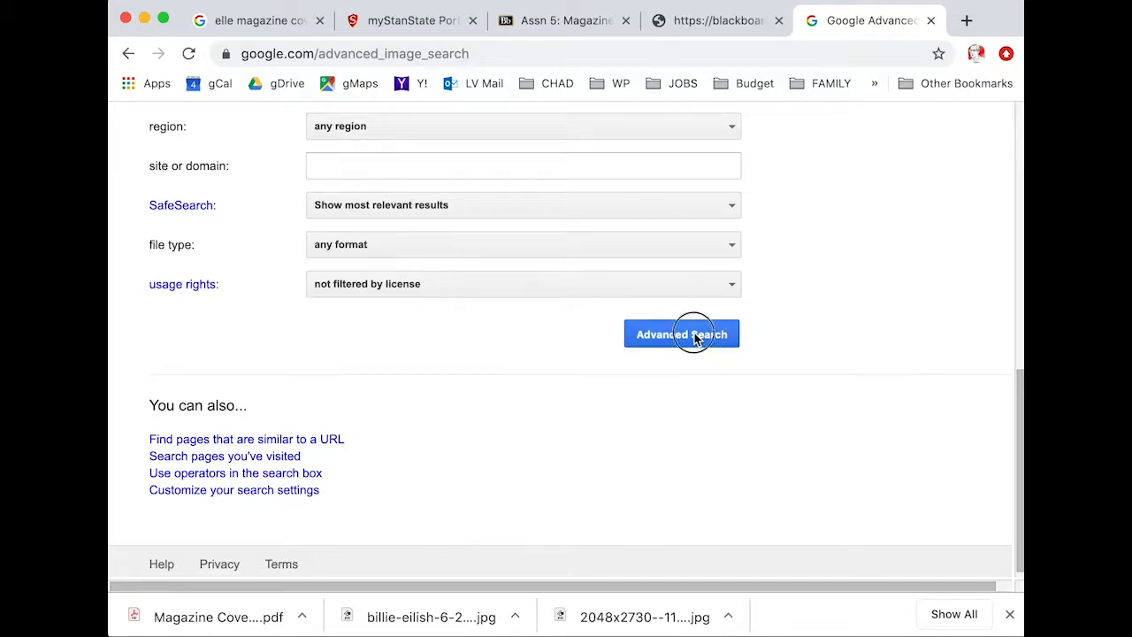
- Run the filtered search and look through rows of tall Emma Stone photos
click(681, 334)
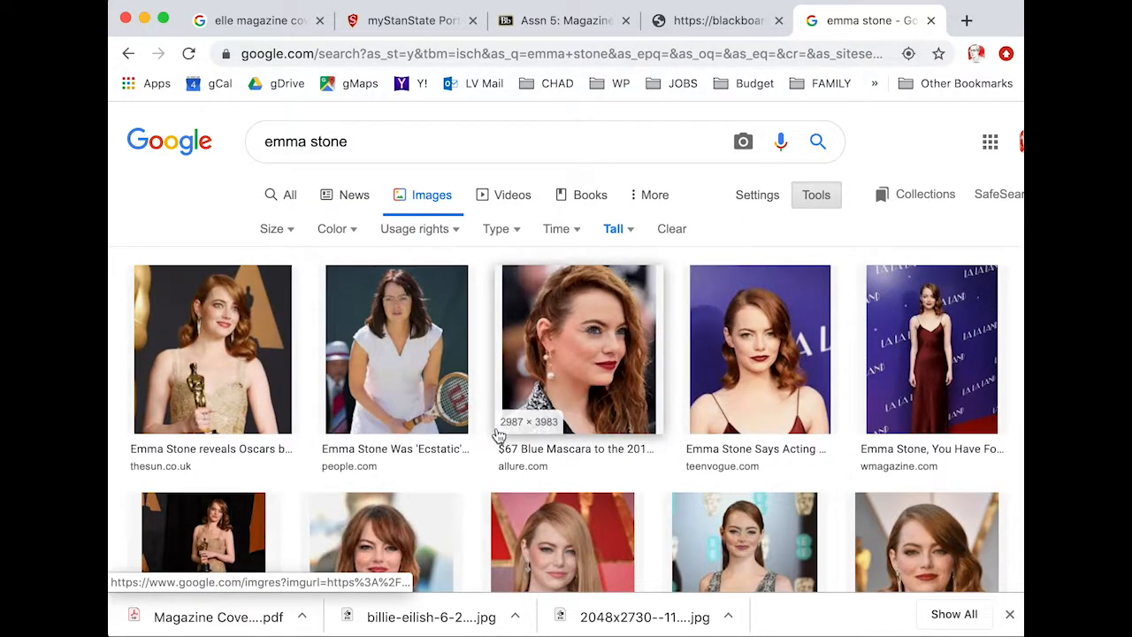
scroll(down, 3)
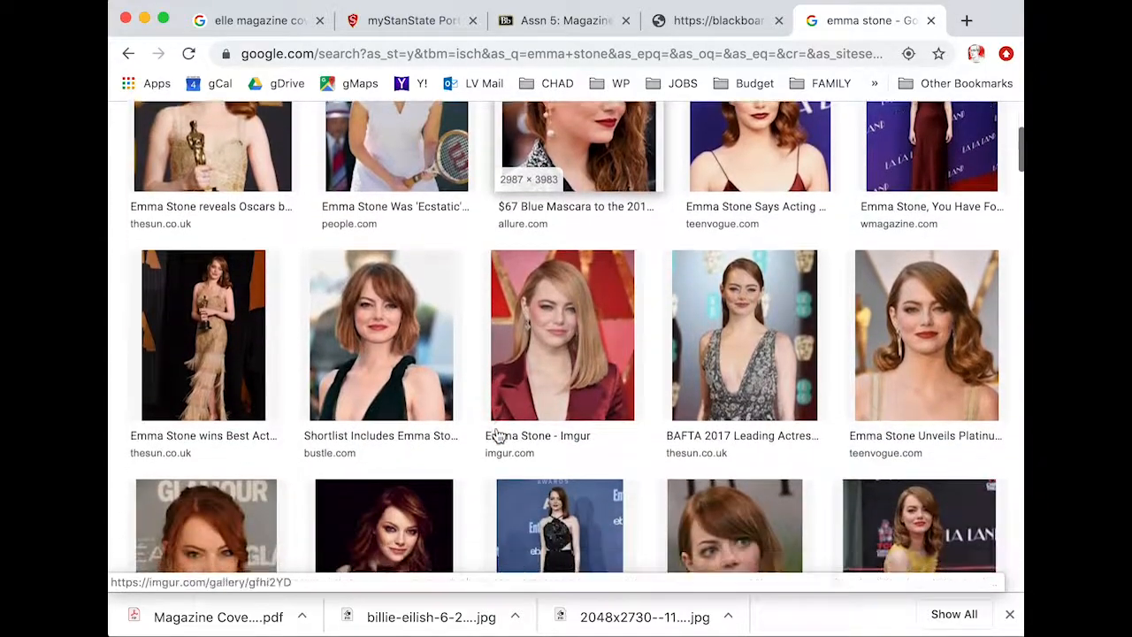
scroll(down, 3)
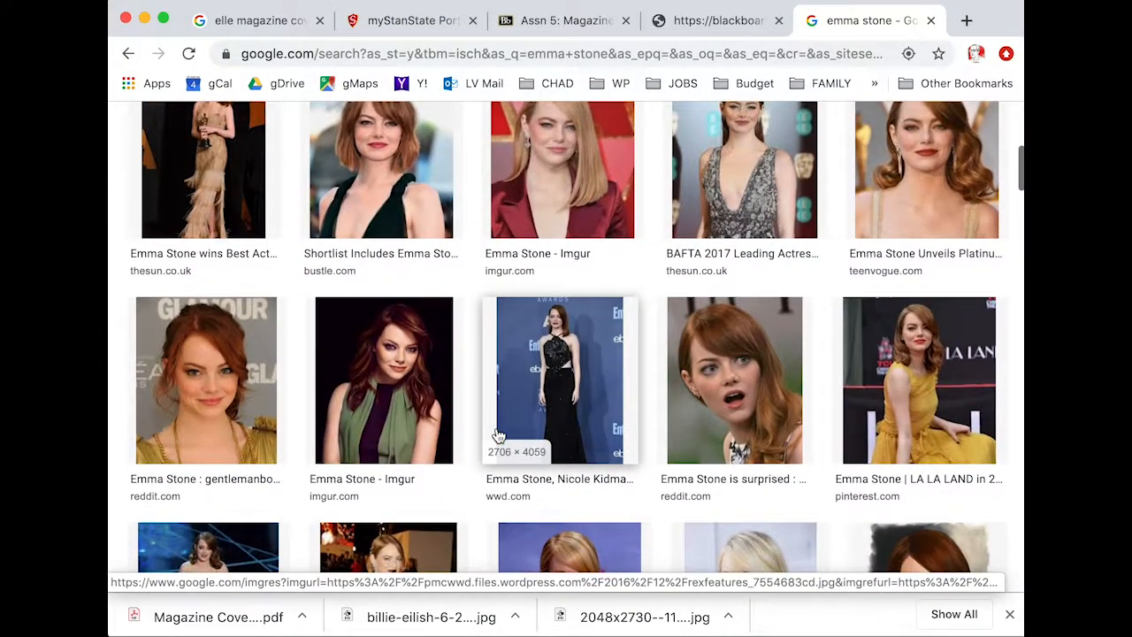
scroll(down, 3)
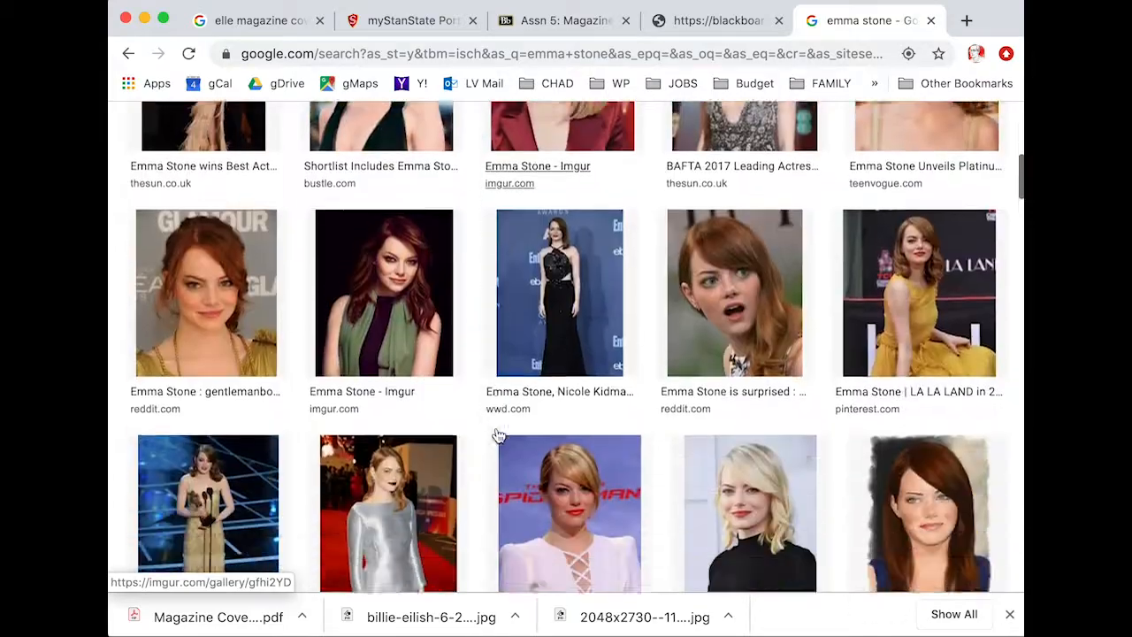
scroll(down, 3)
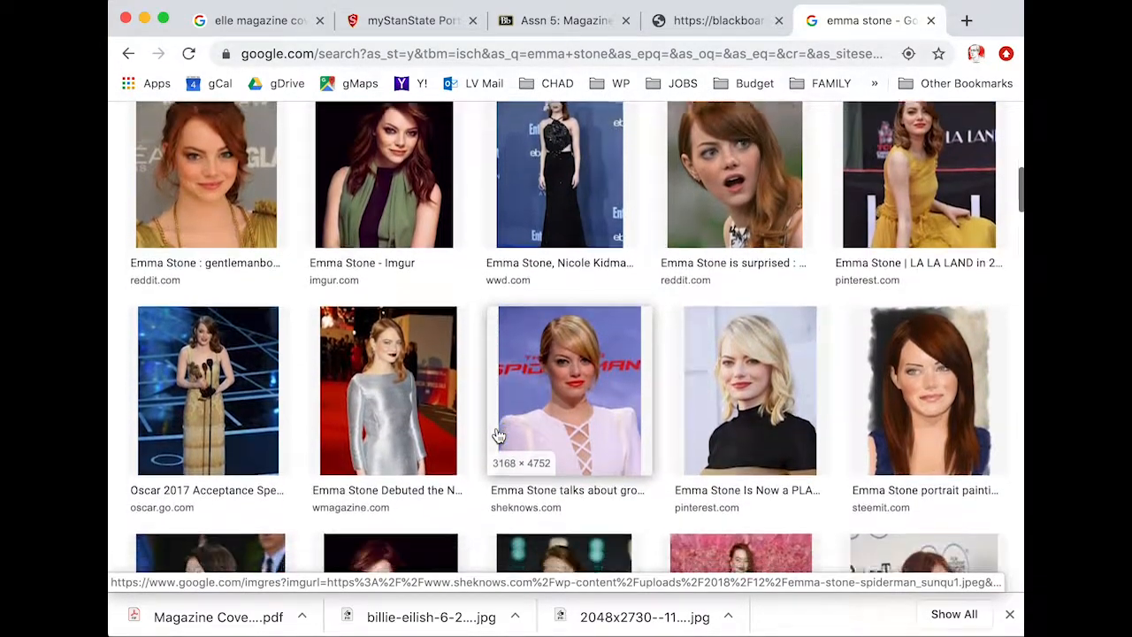
scroll(down, 3)
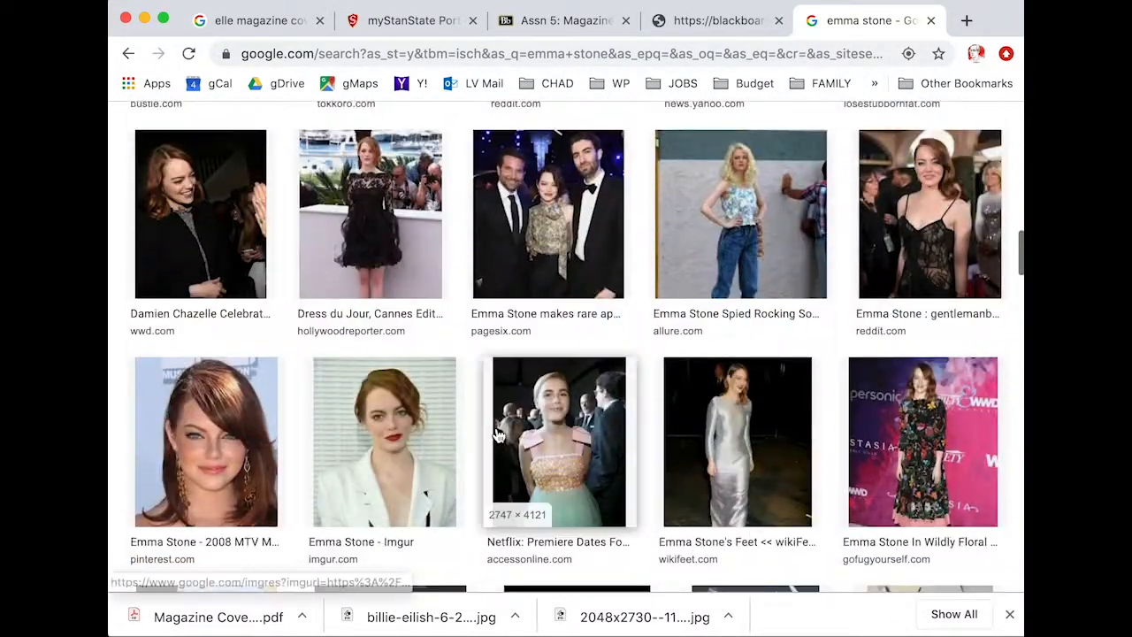
scroll(down, 3)
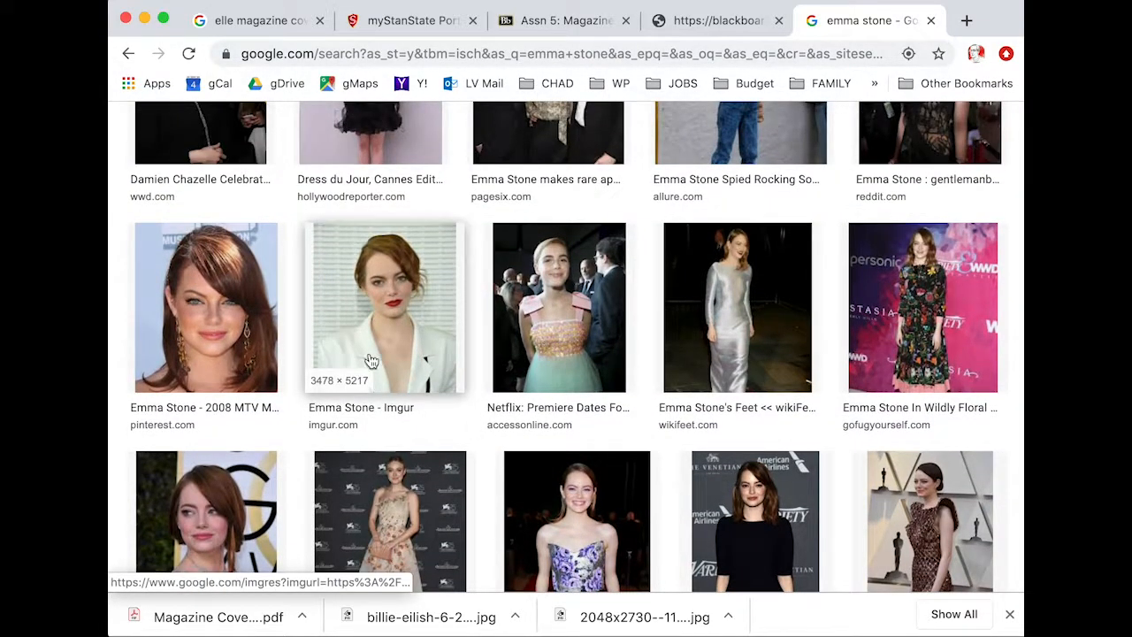
mouse_move(352, 389)
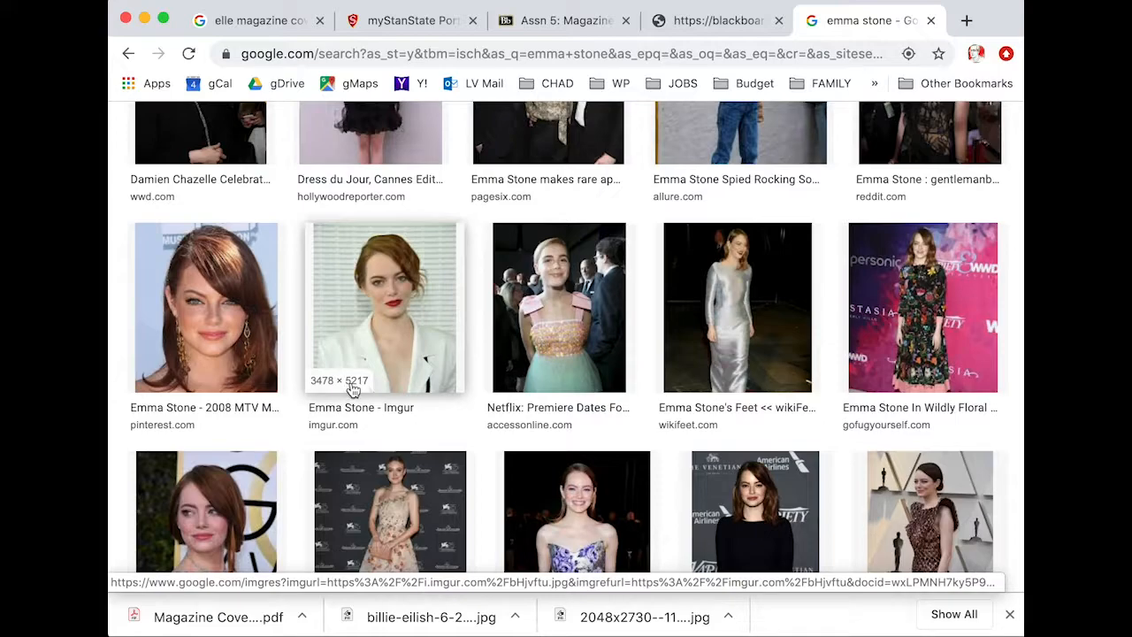
- Preview the white-blazer Imgur photo, then the tall green-scarf Emma Stone portrait instead
click(386, 308)
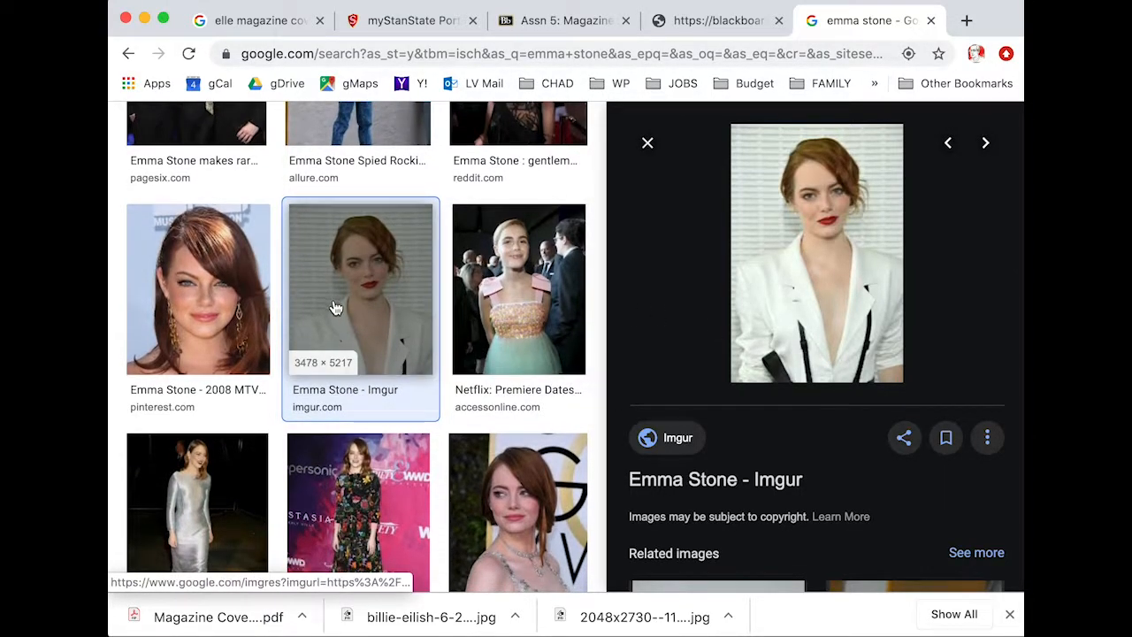
scroll(down, 3)
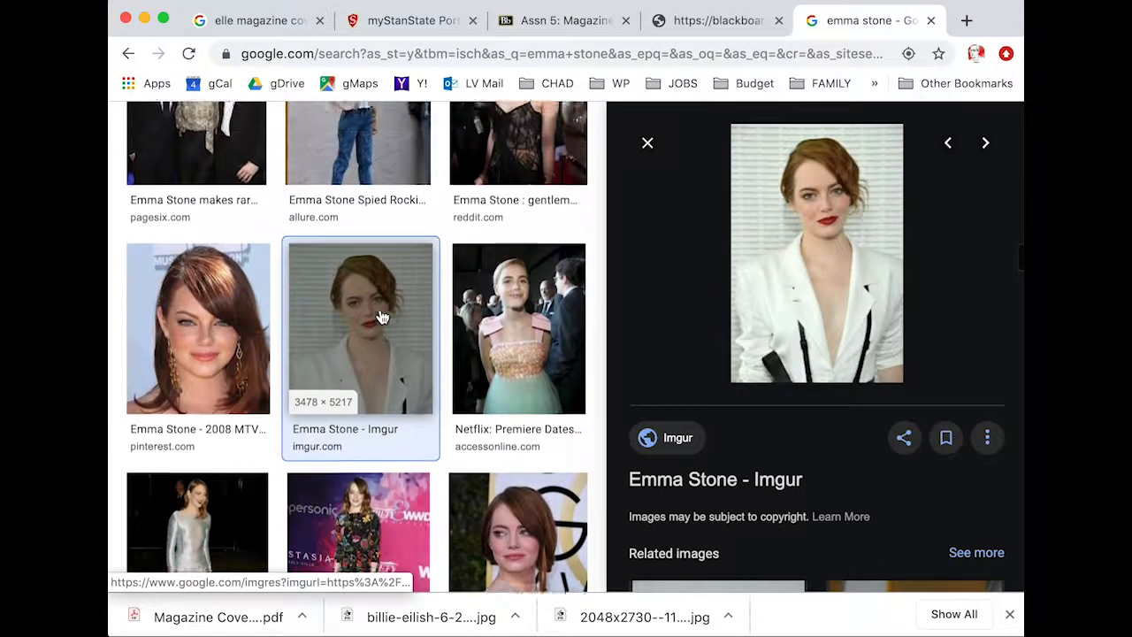
scroll(down, 3)
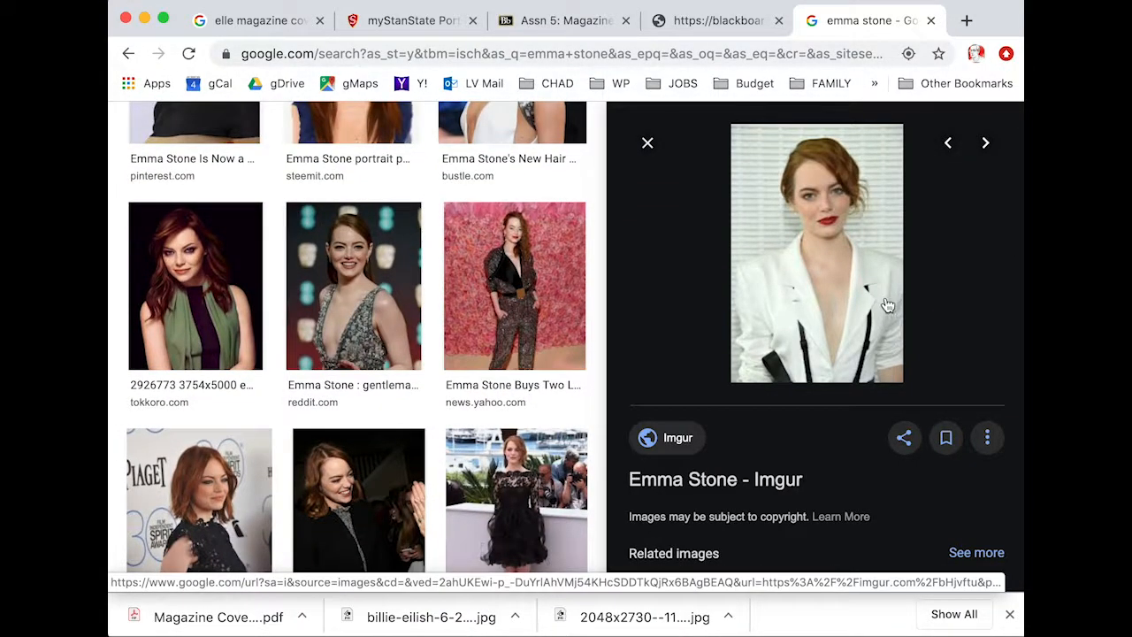
click(194, 287)
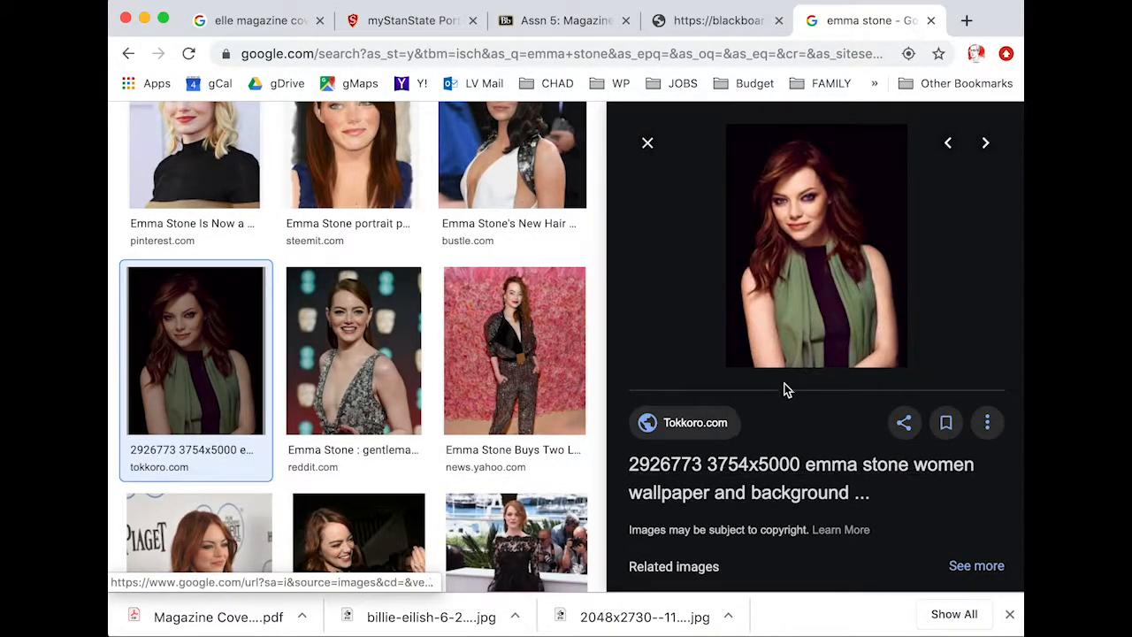
mouse_move(163, 433)
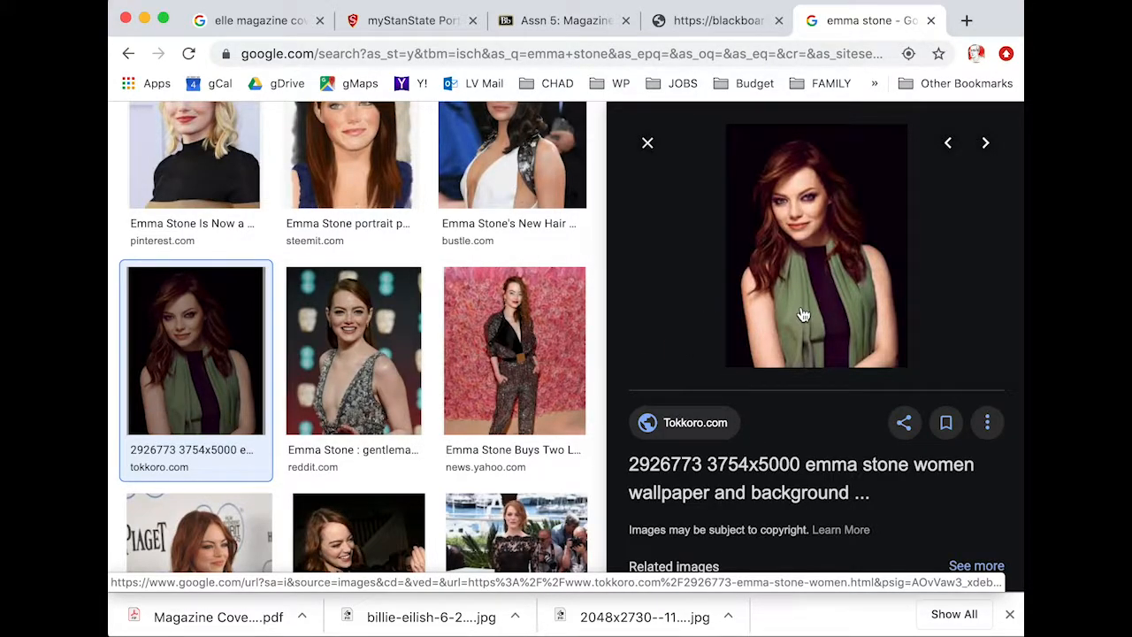
- Open the green-scarf Tokkoro portrait by itself in a new Chrome tab
right_click(804, 315)
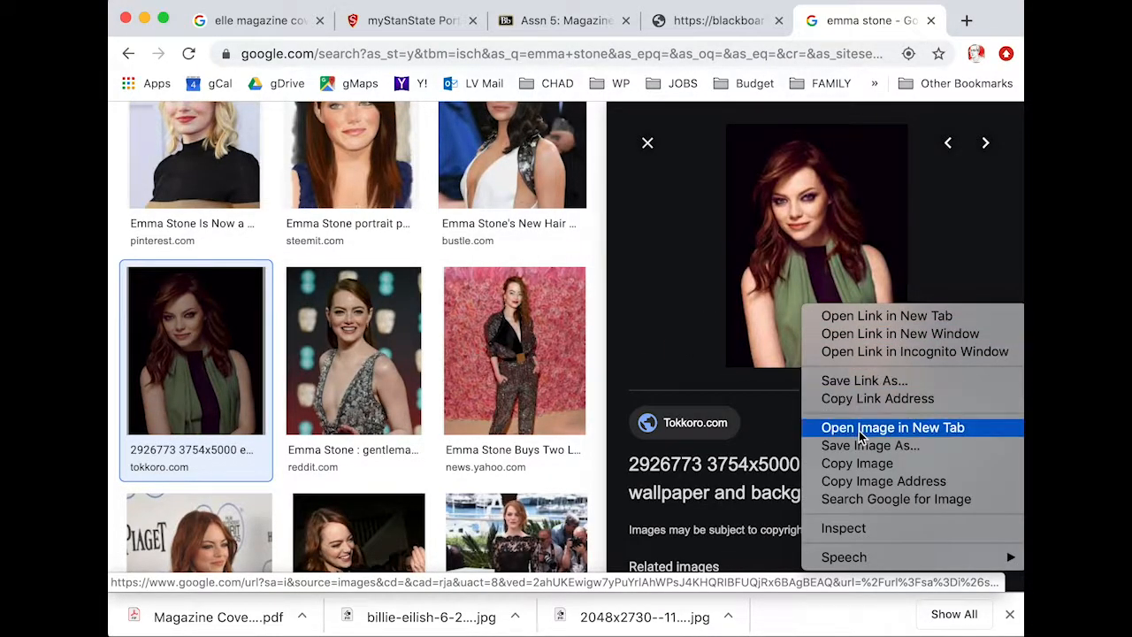
click(892, 426)
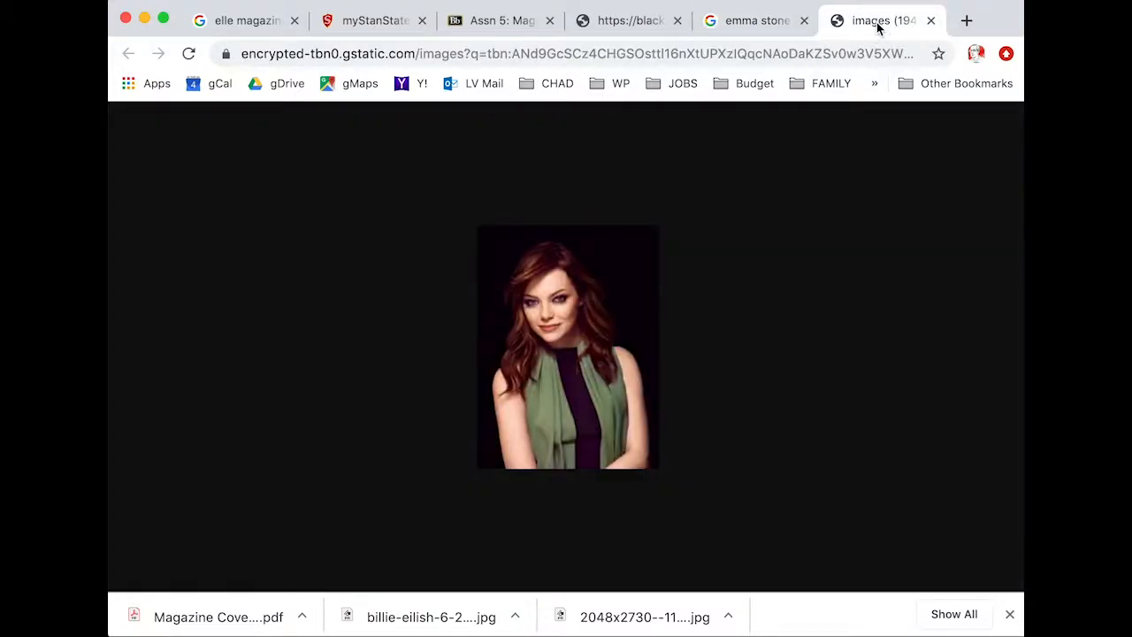